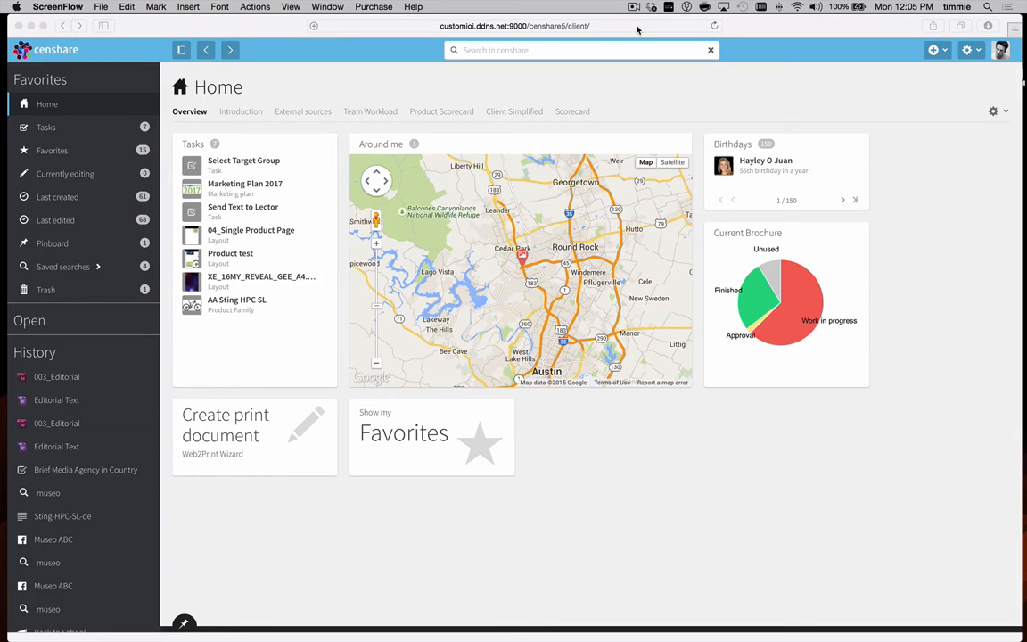
mouse_move(284, 189)
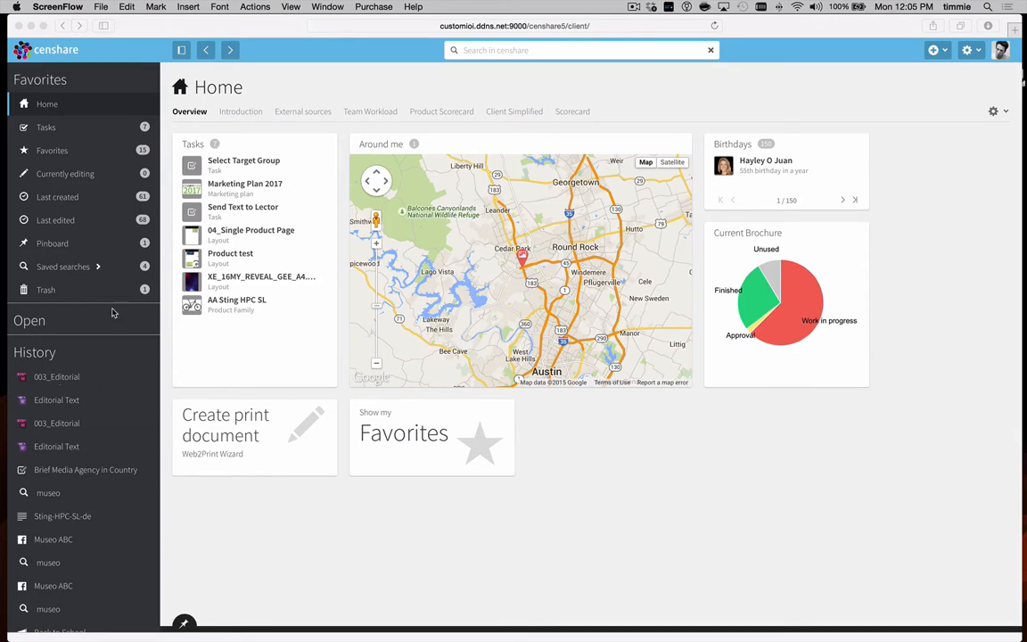
mouse_move(68, 132)
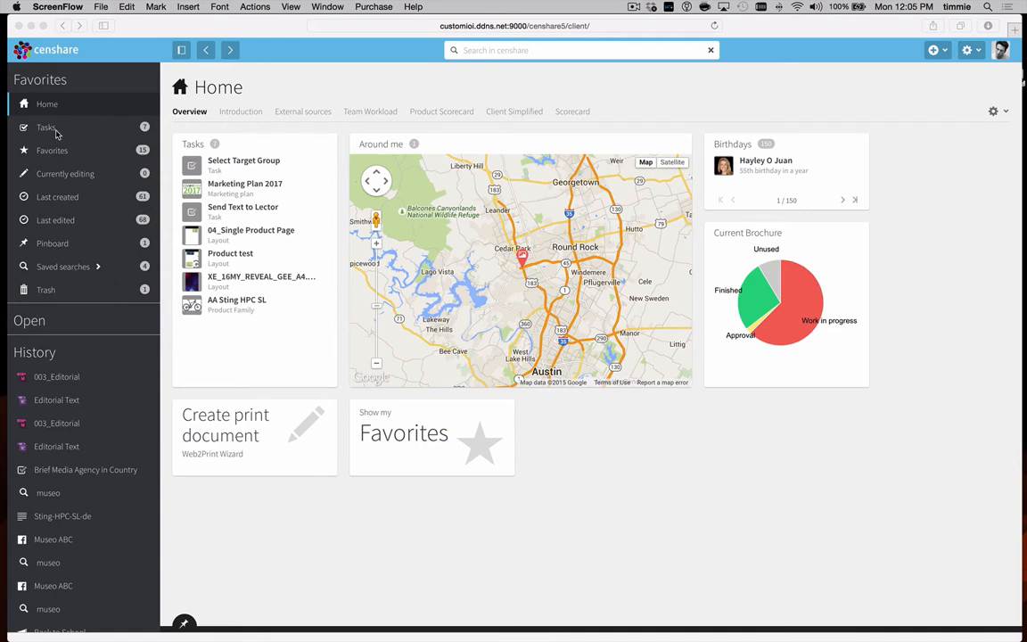
mouse_move(73, 232)
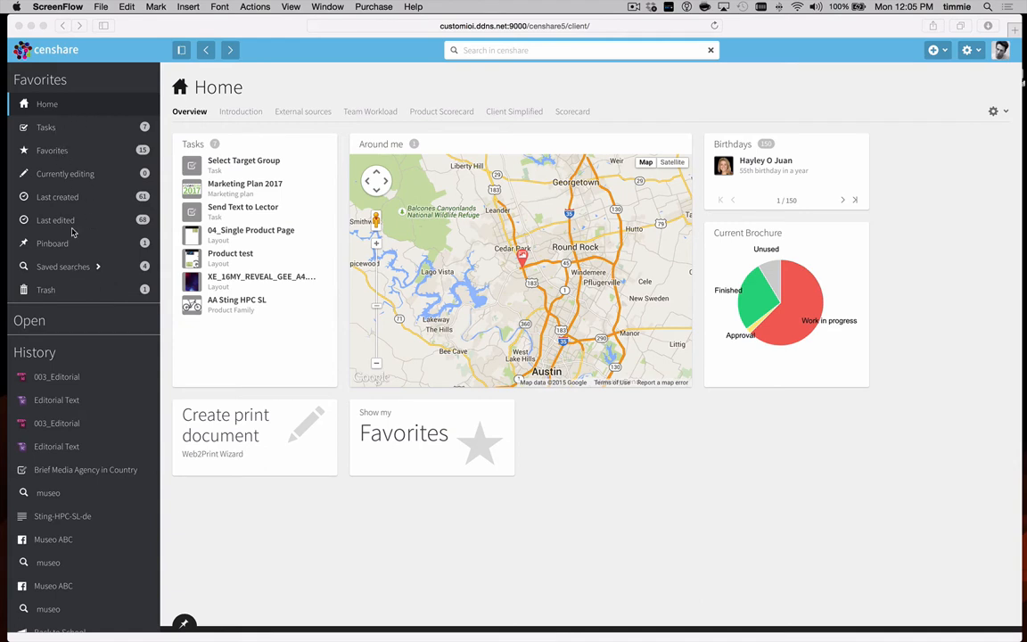
mouse_move(55, 315)
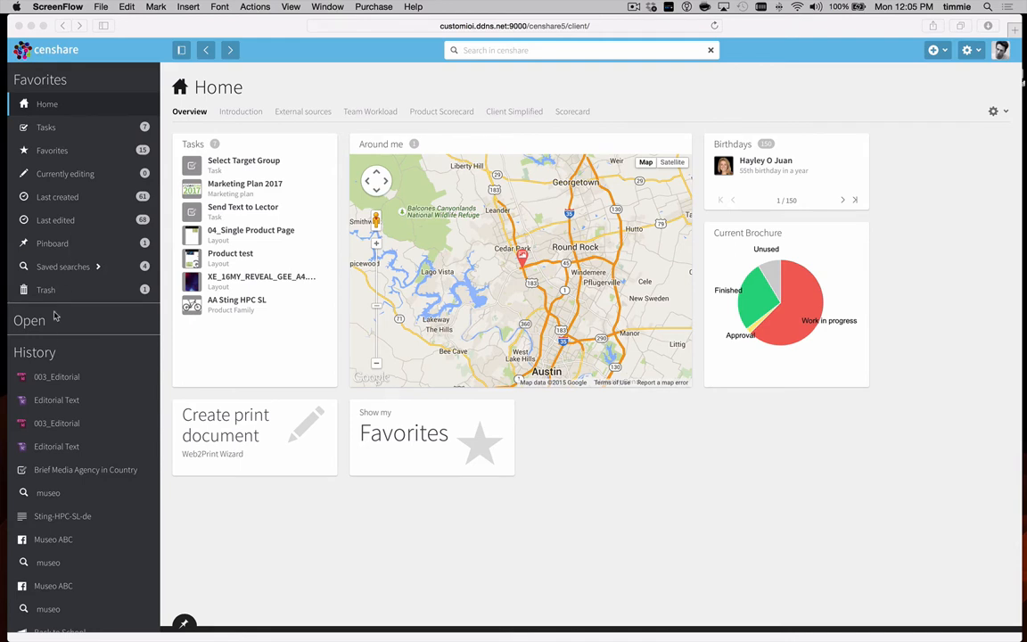
mouse_move(74, 597)
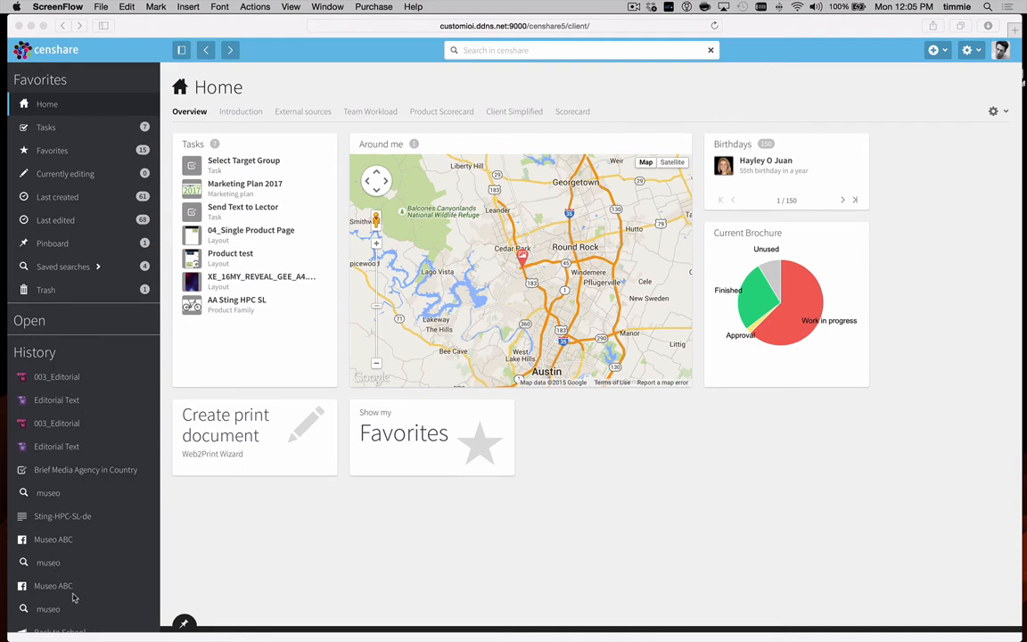
mouse_move(103, 354)
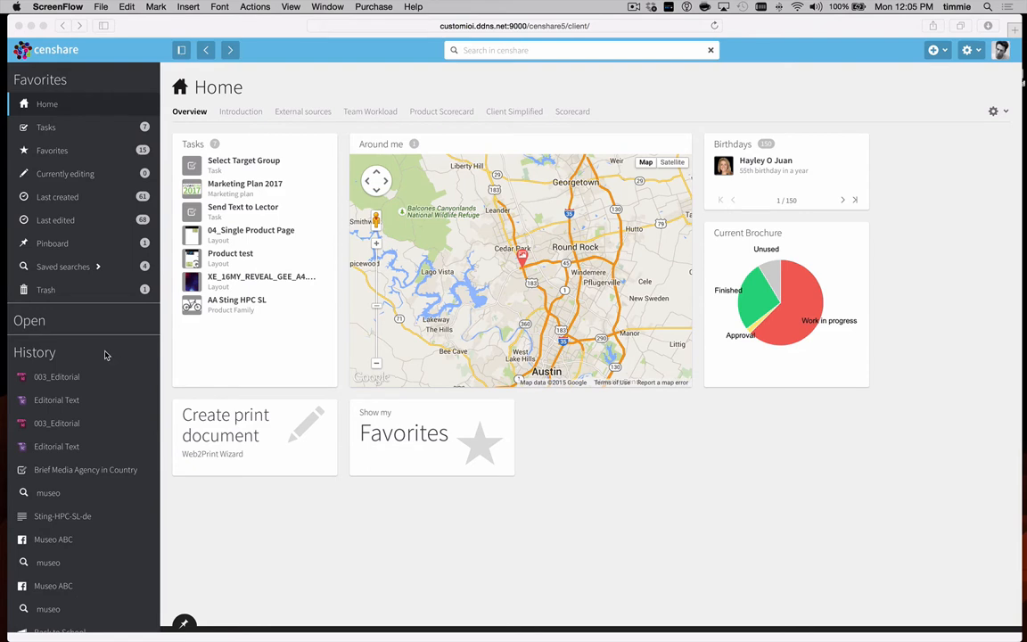
mouse_move(571, 403)
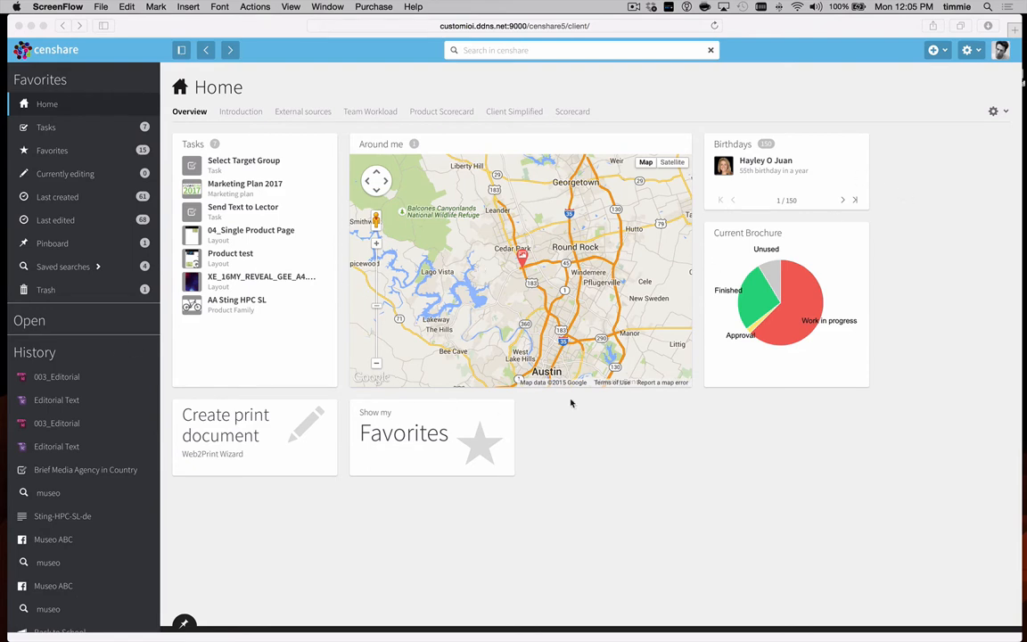
mouse_move(899, 292)
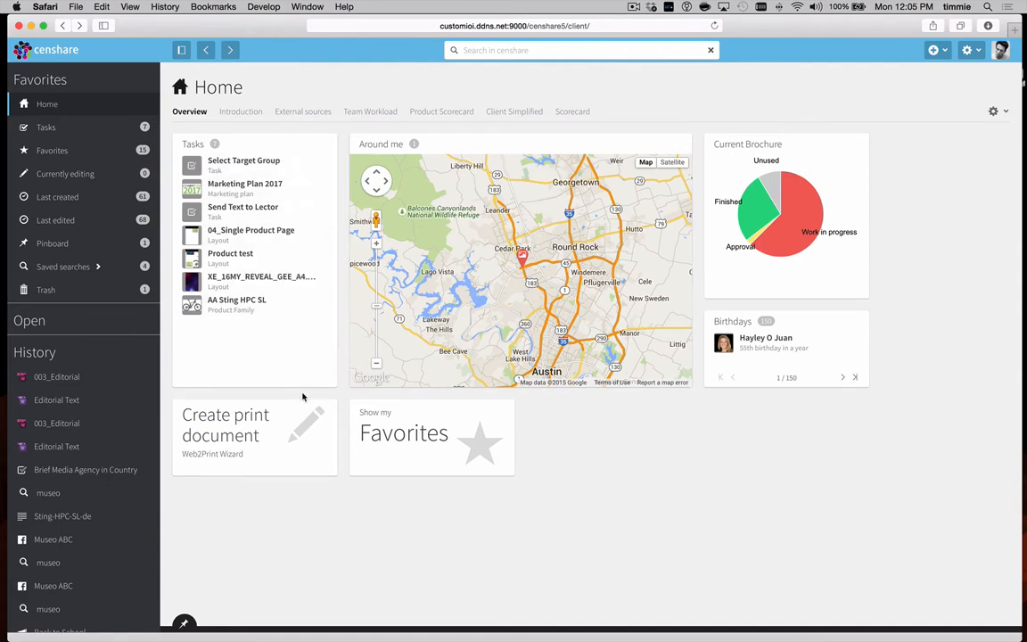
mouse_move(651, 453)
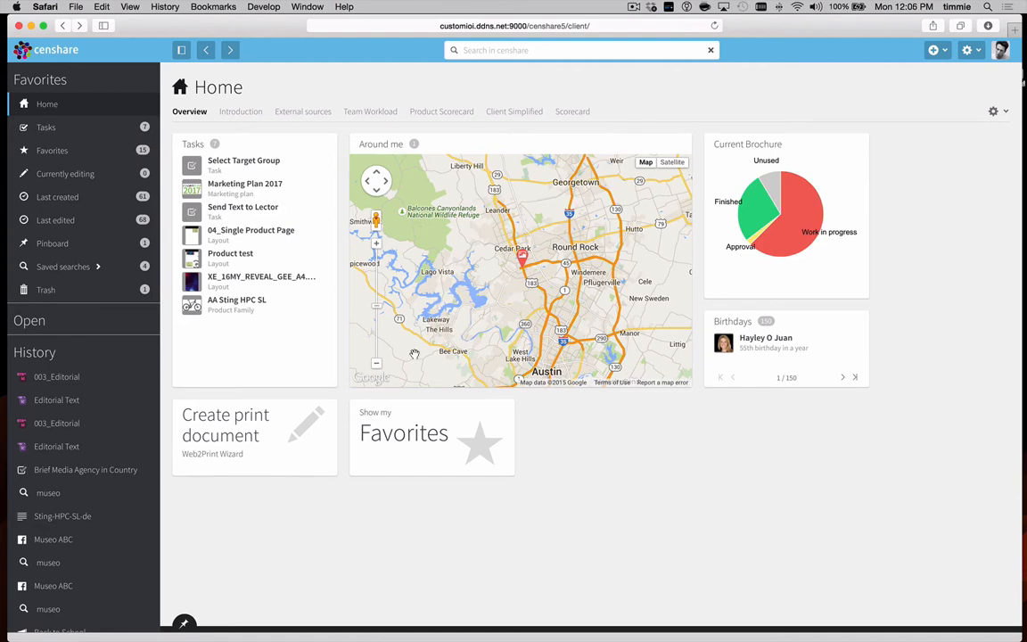
mouse_move(259, 305)
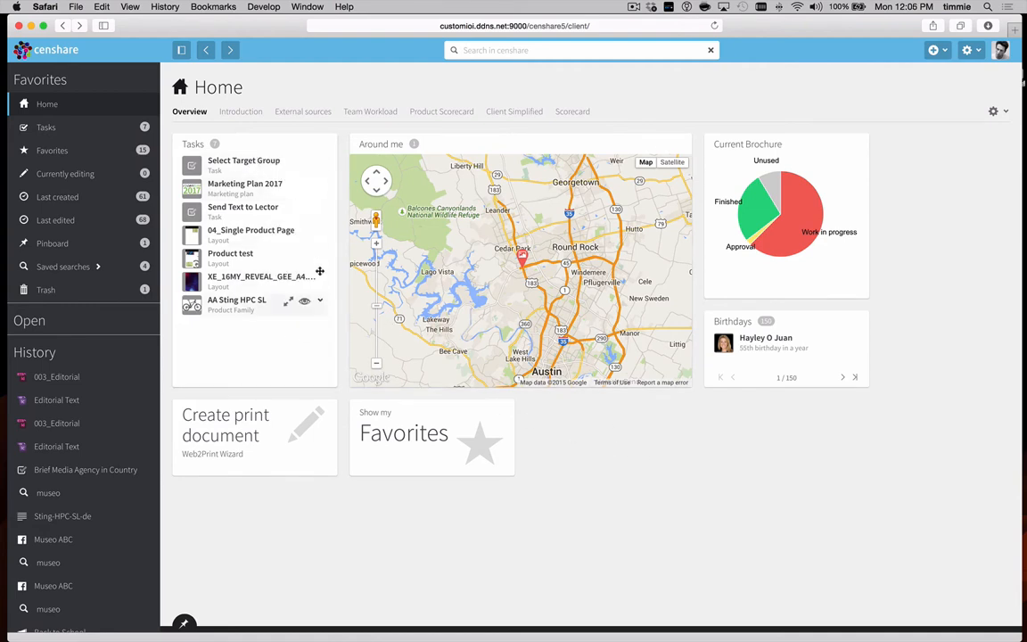
mouse_move(235, 330)
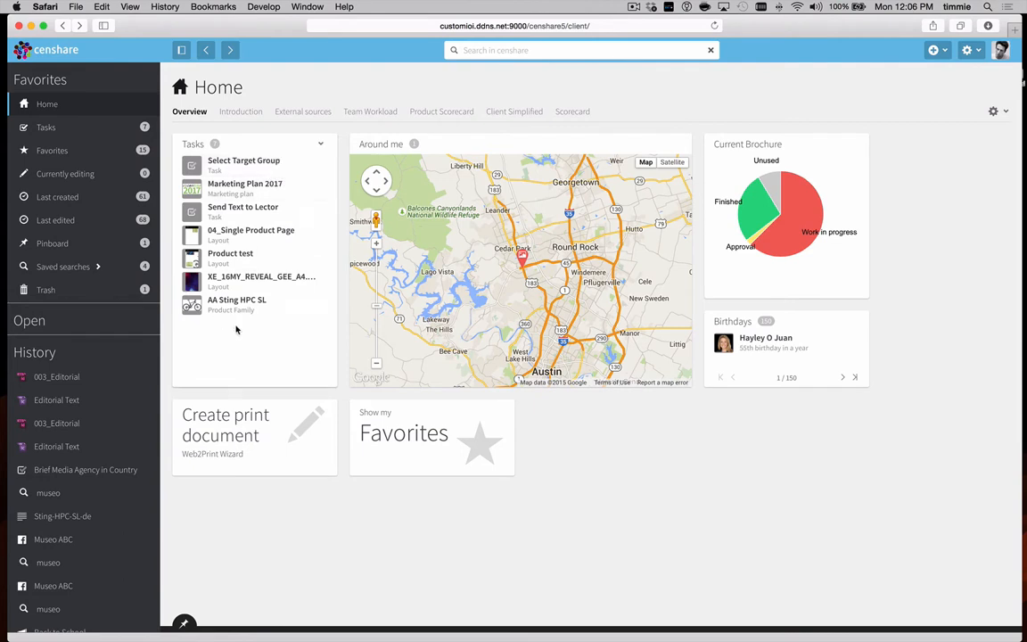
mouse_move(264, 188)
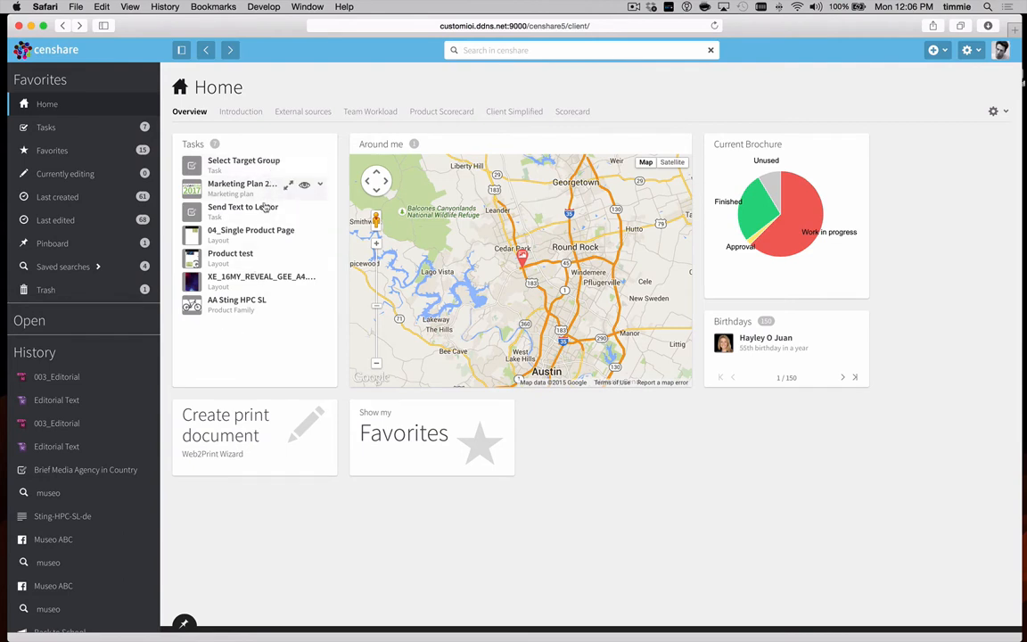
mouse_move(402, 338)
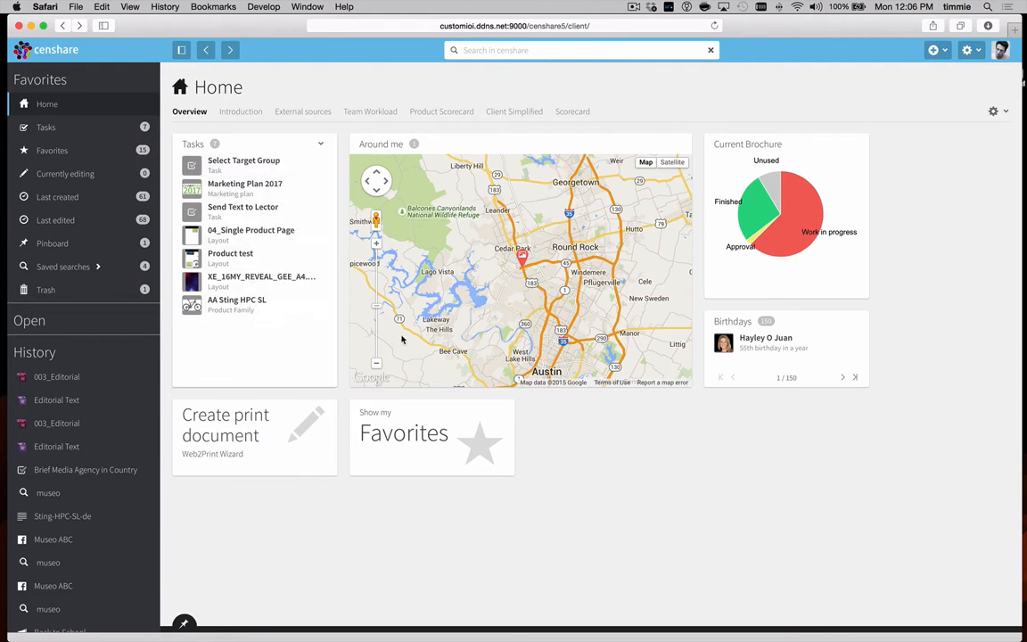
mouse_move(597, 342)
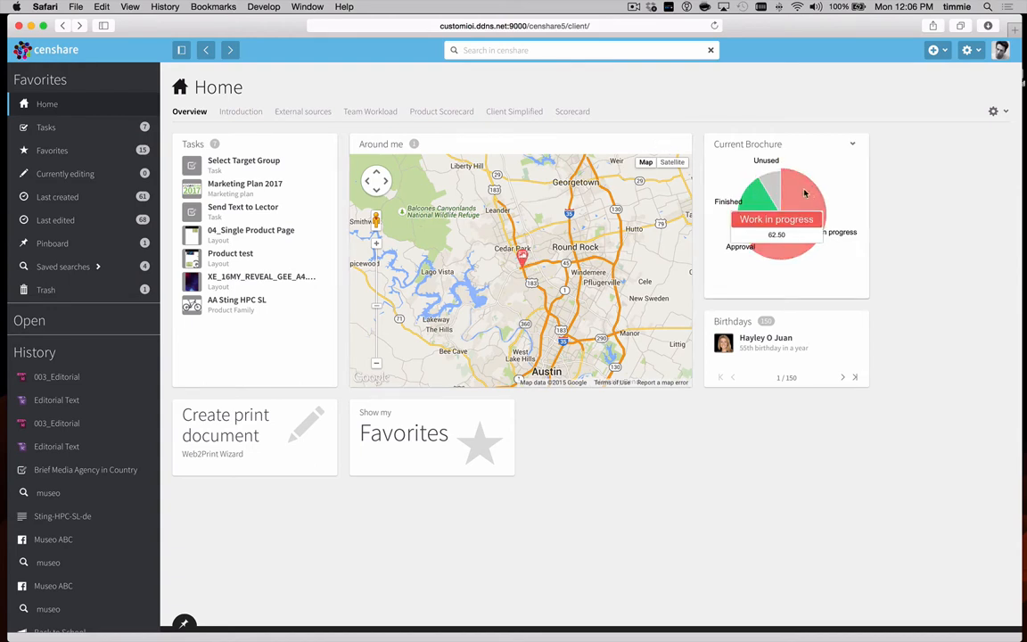
mouse_move(837, 221)
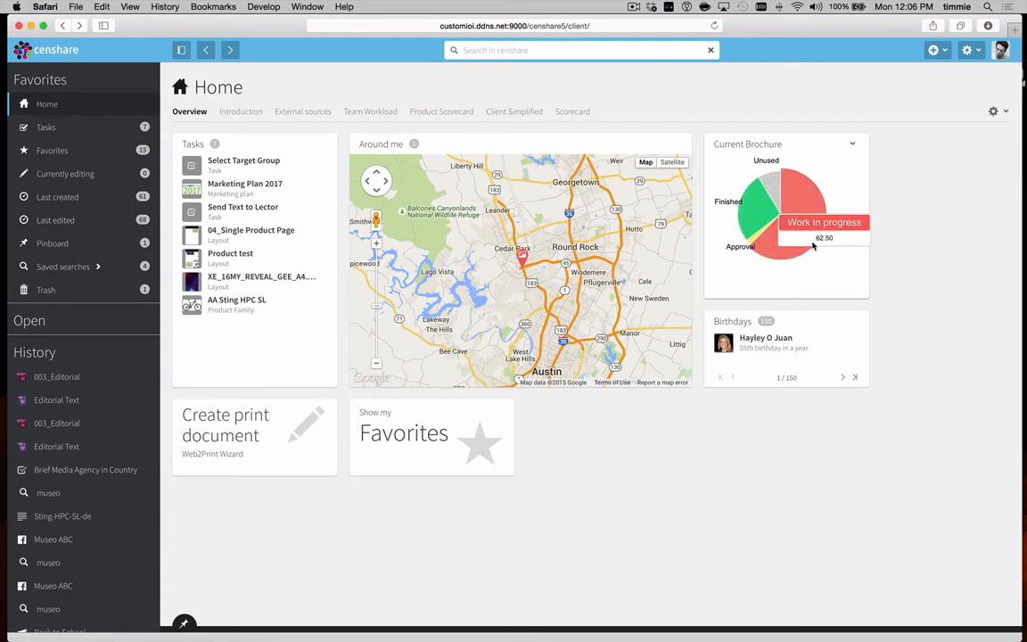
mouse_move(833, 264)
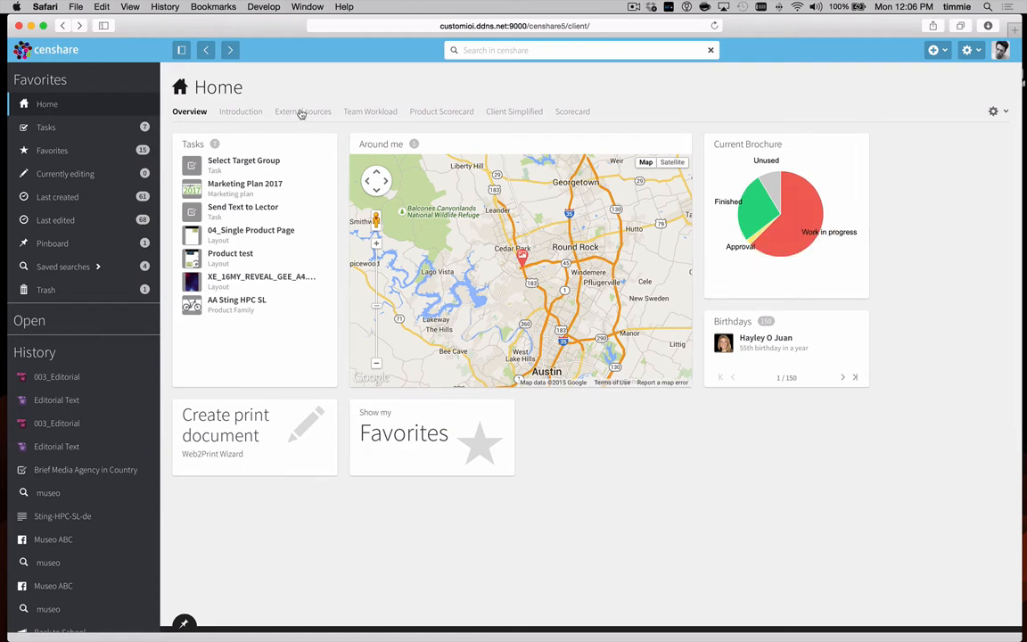
mouse_move(303, 111)
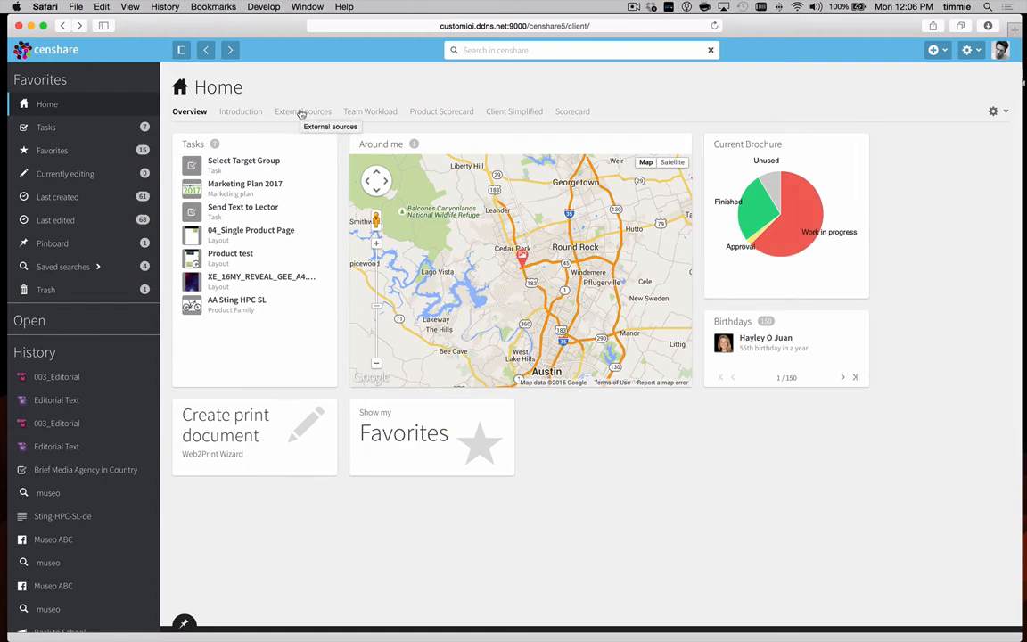
- Switch Home to External sources, showing the company website beside the Twitter feed
left_click(303, 111)
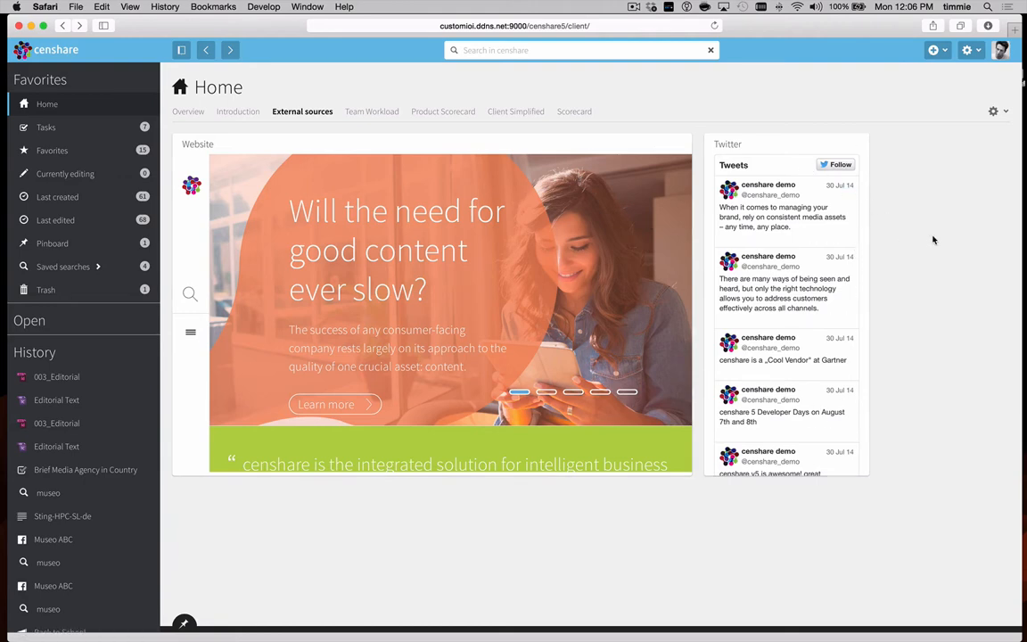
mouse_move(926, 250)
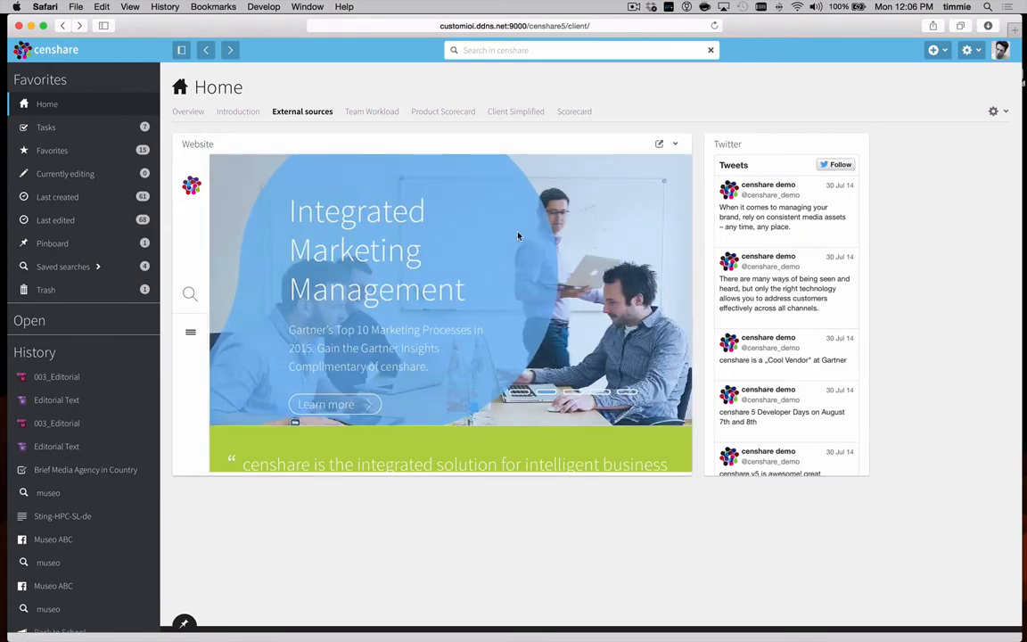
left_click(571, 111)
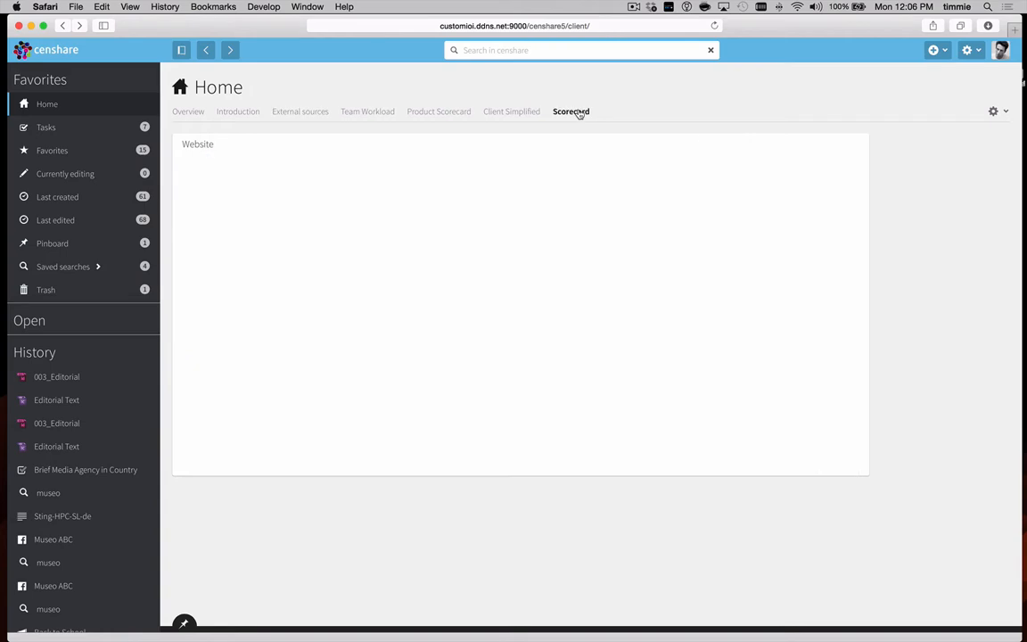
left_click(571, 110)
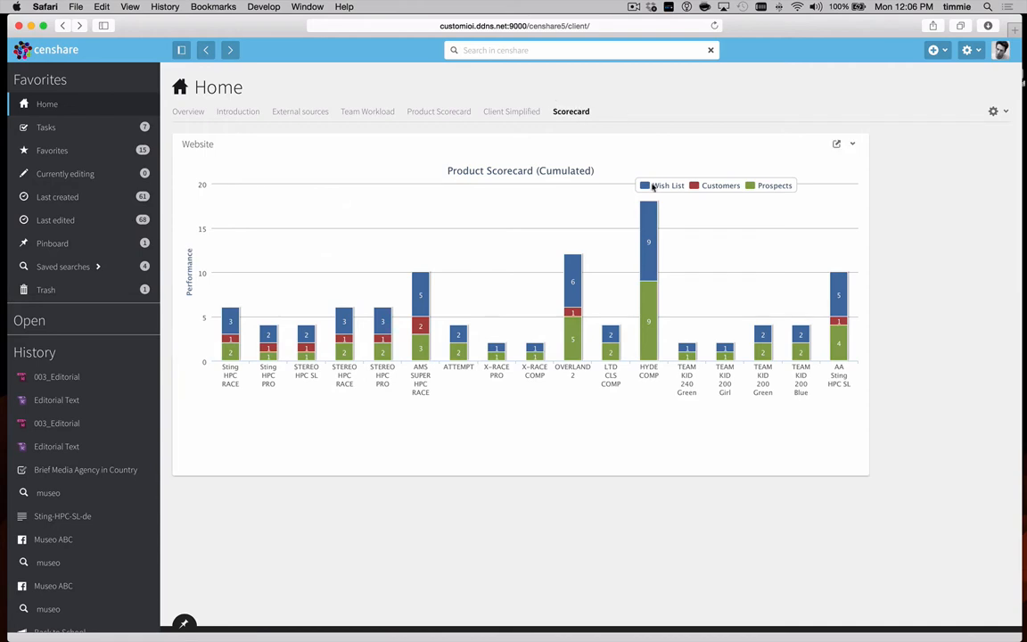
mouse_move(572, 289)
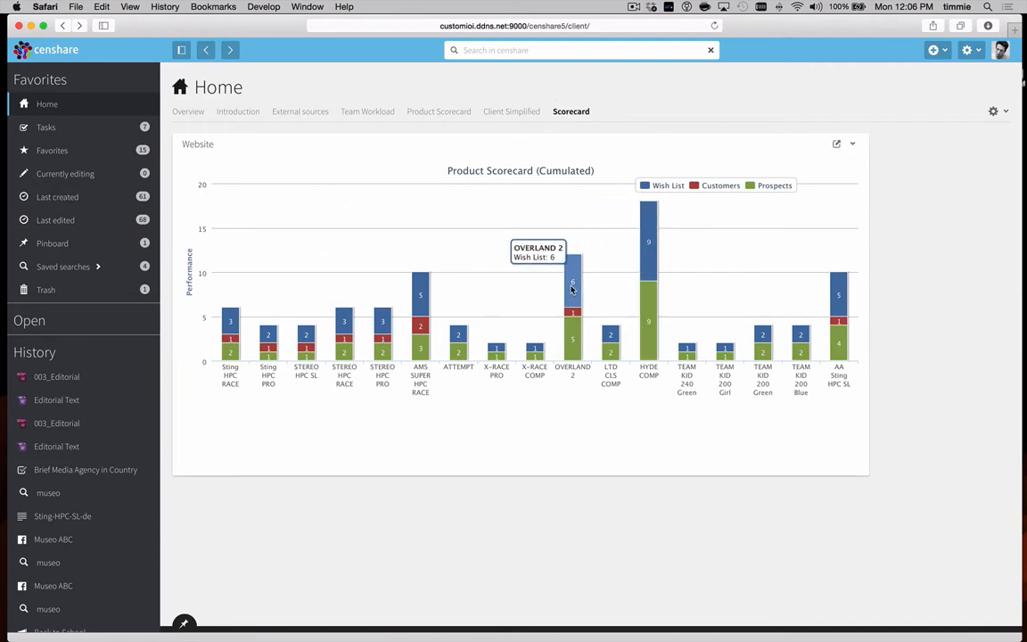
mouse_move(646, 187)
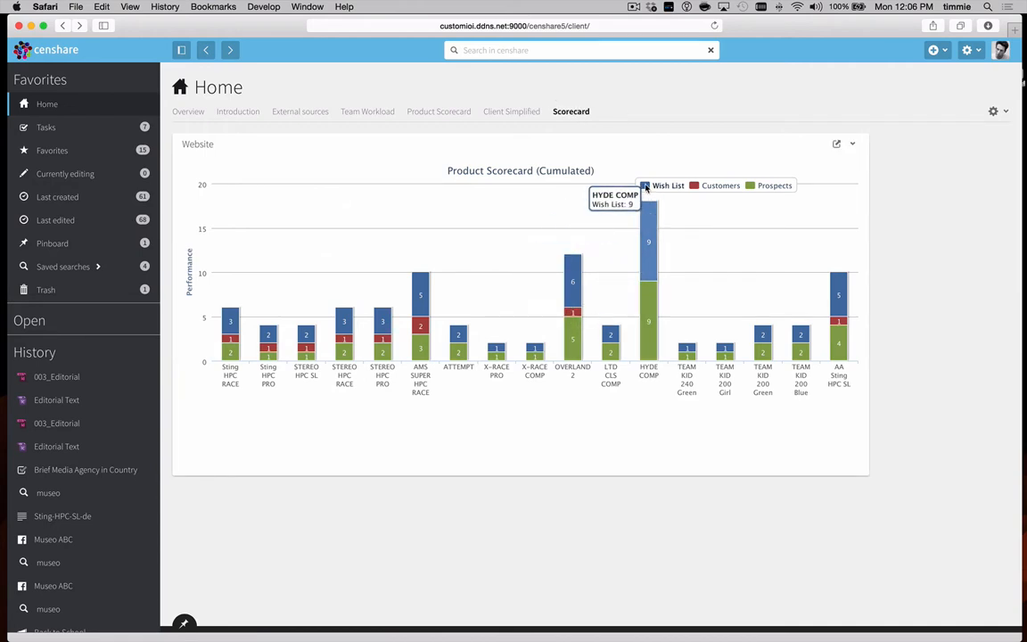
mouse_move(692, 187)
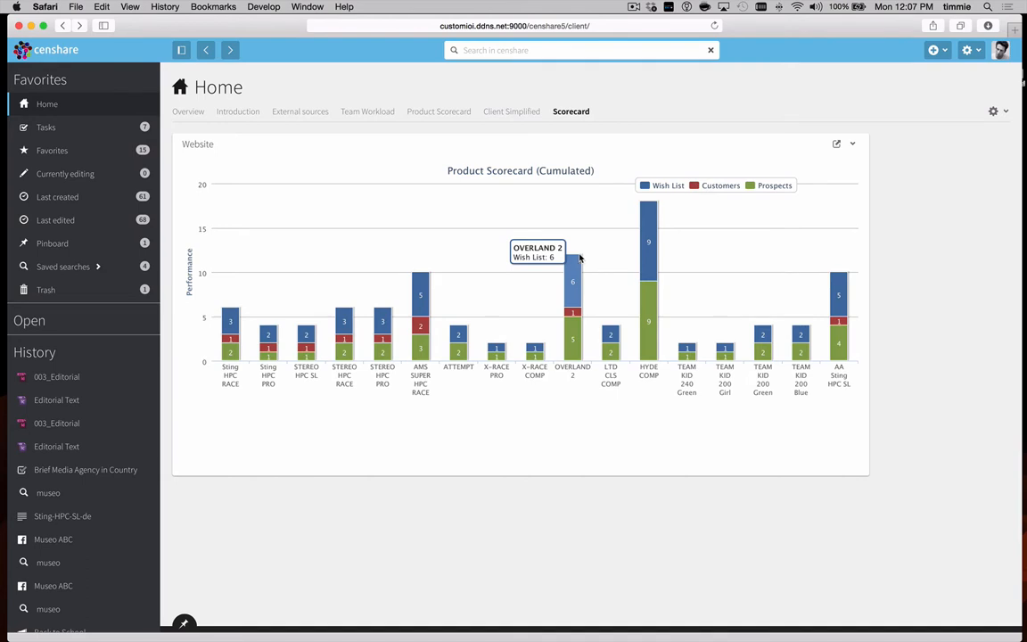
mouse_move(521, 567)
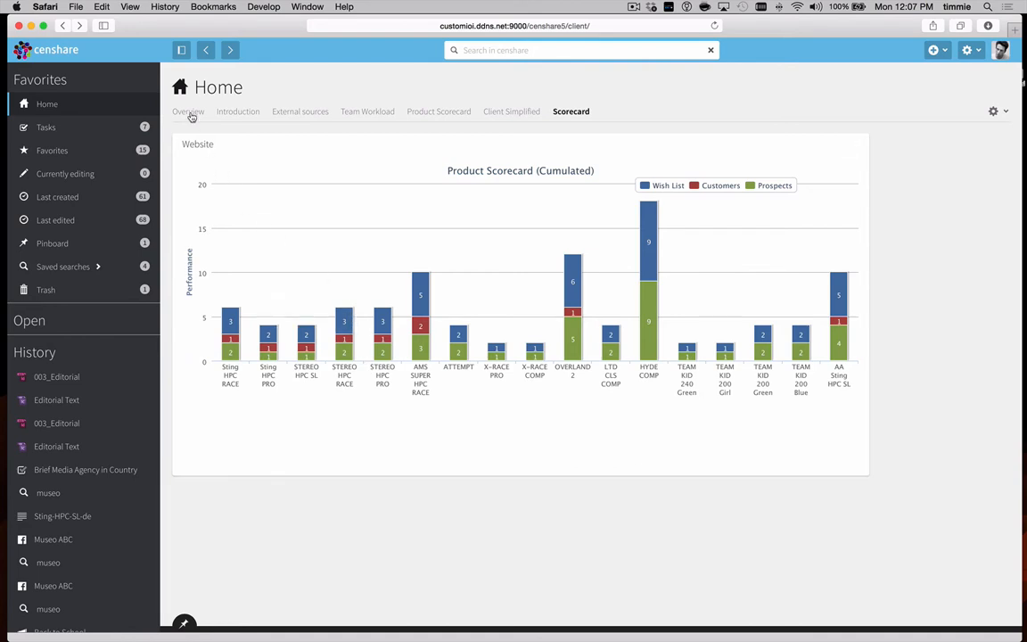
- Return Home to the Overview dashboard with tasks, map, brochure chart and birthdays
left_click(189, 111)
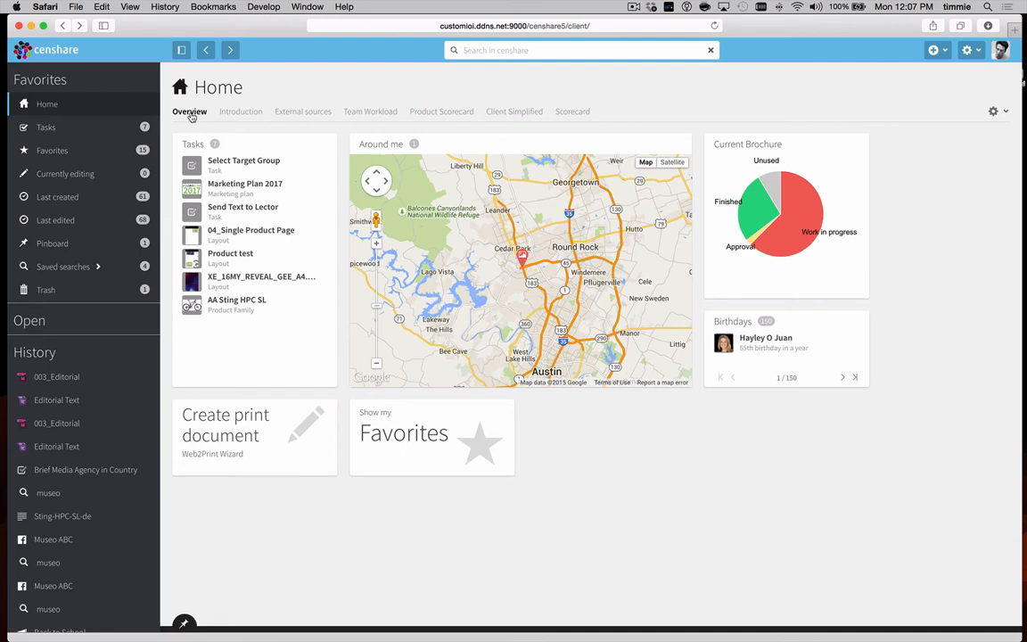
mouse_move(171, 164)
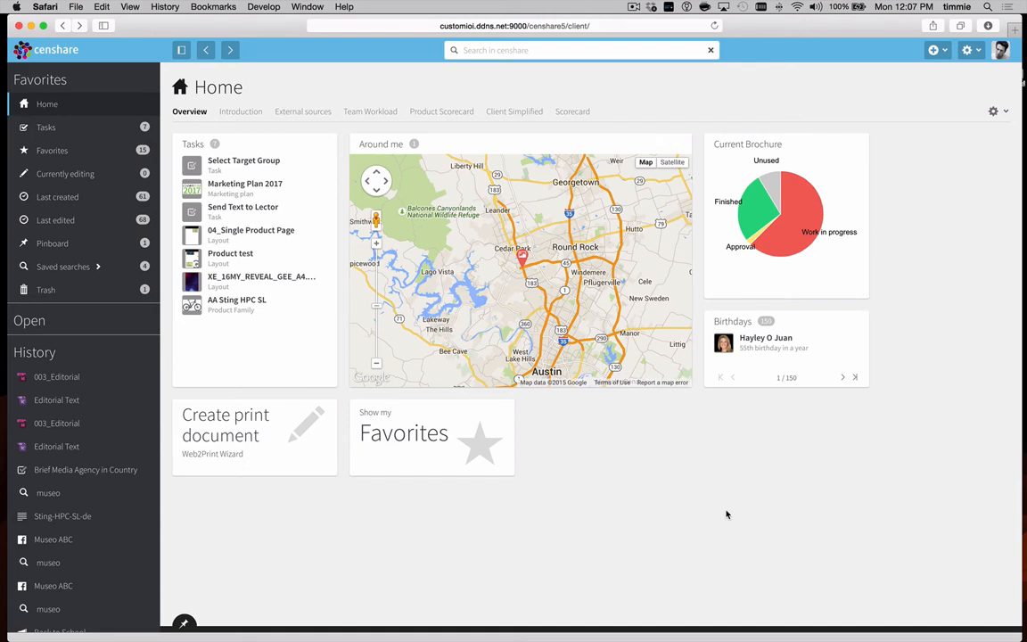
mouse_move(699, 485)
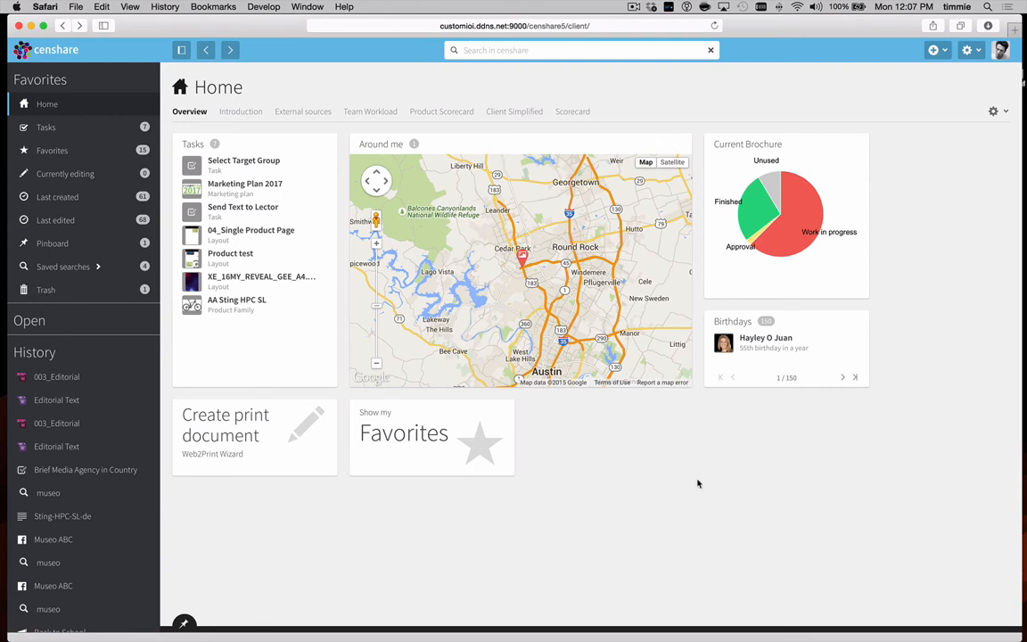
- Search the assets for 'museo', listing the Museo image, Facebook post and infobox text
left_click(579, 50)
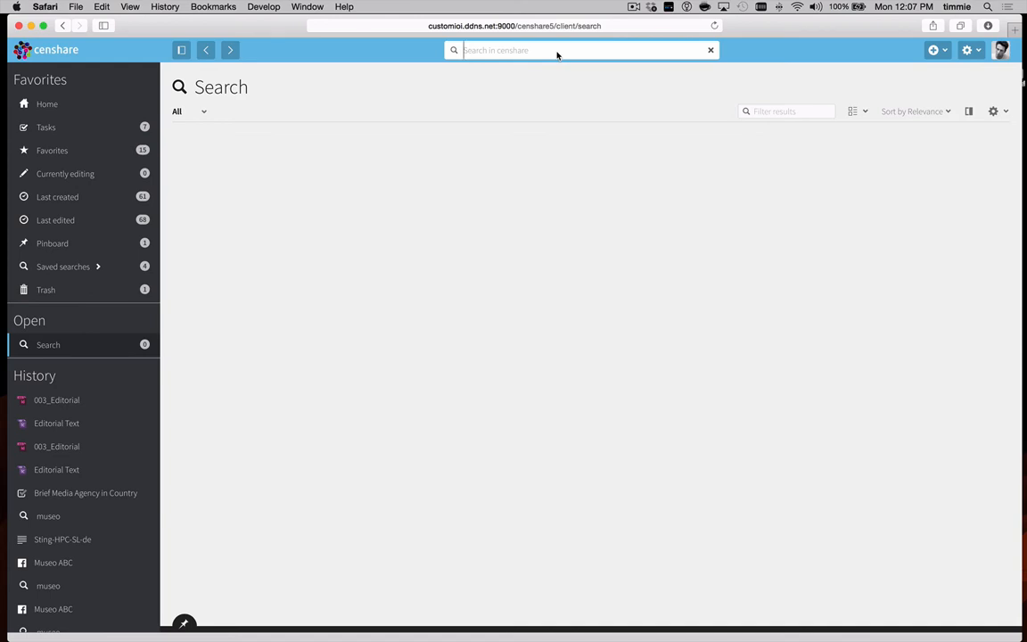
type("museo")
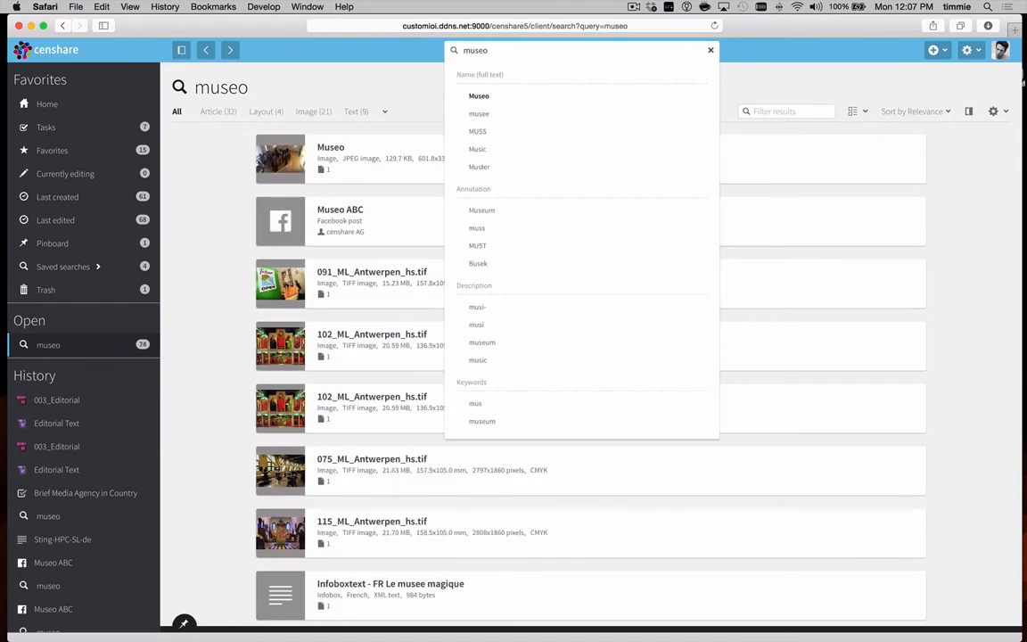
mouse_move(478, 324)
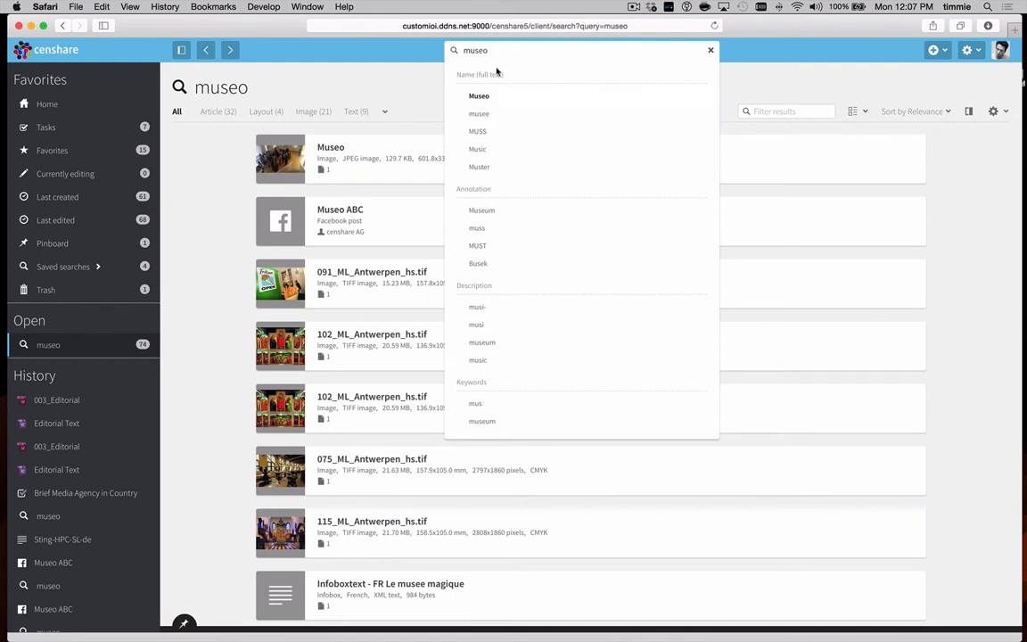
mouse_move(602, 96)
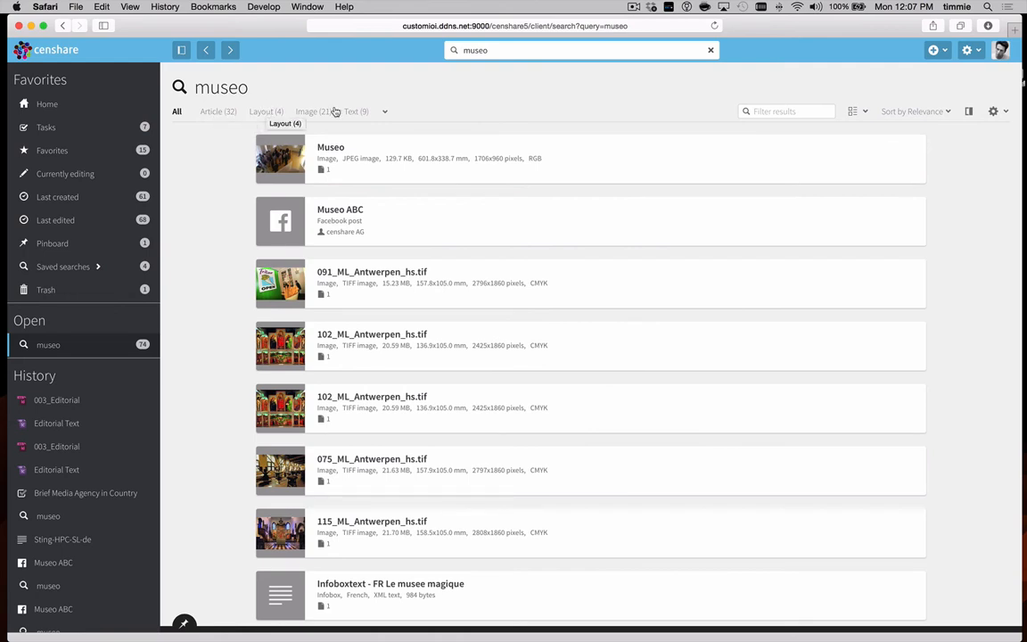
left_click(385, 110)
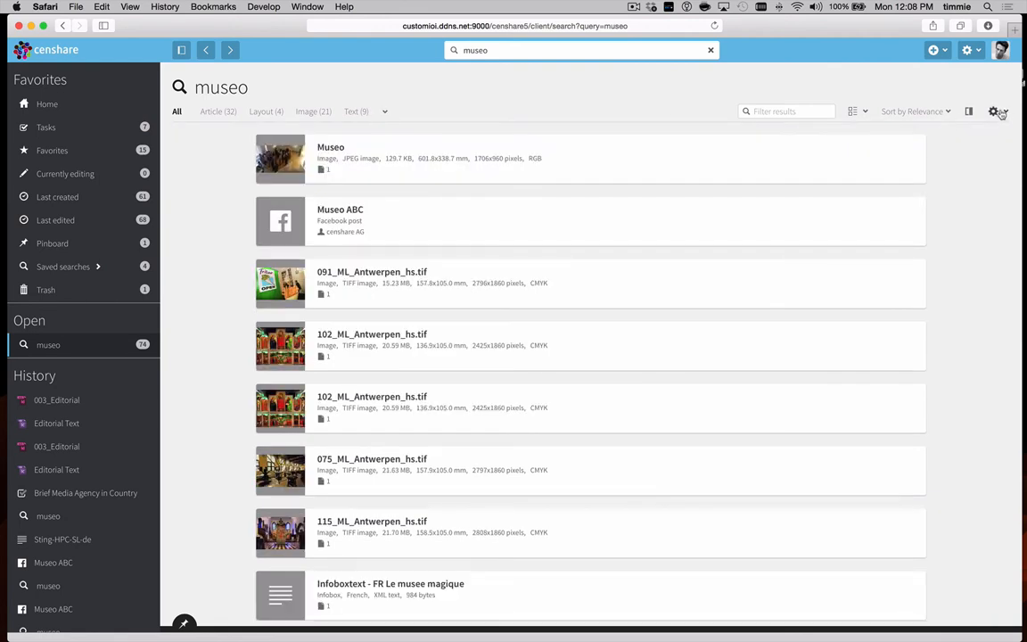
left_click(993, 111)
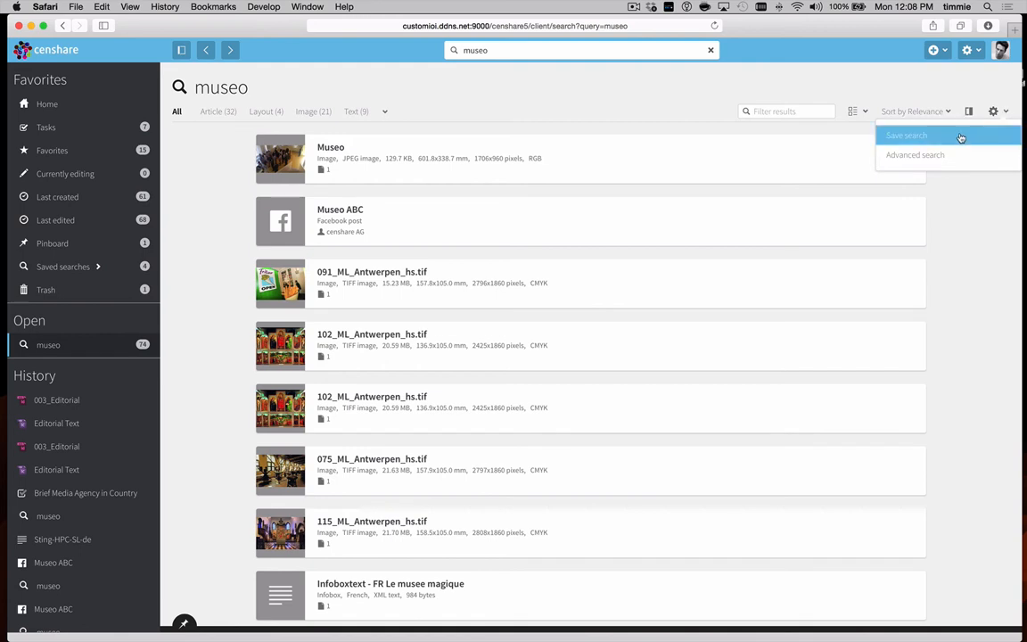
mouse_move(949, 150)
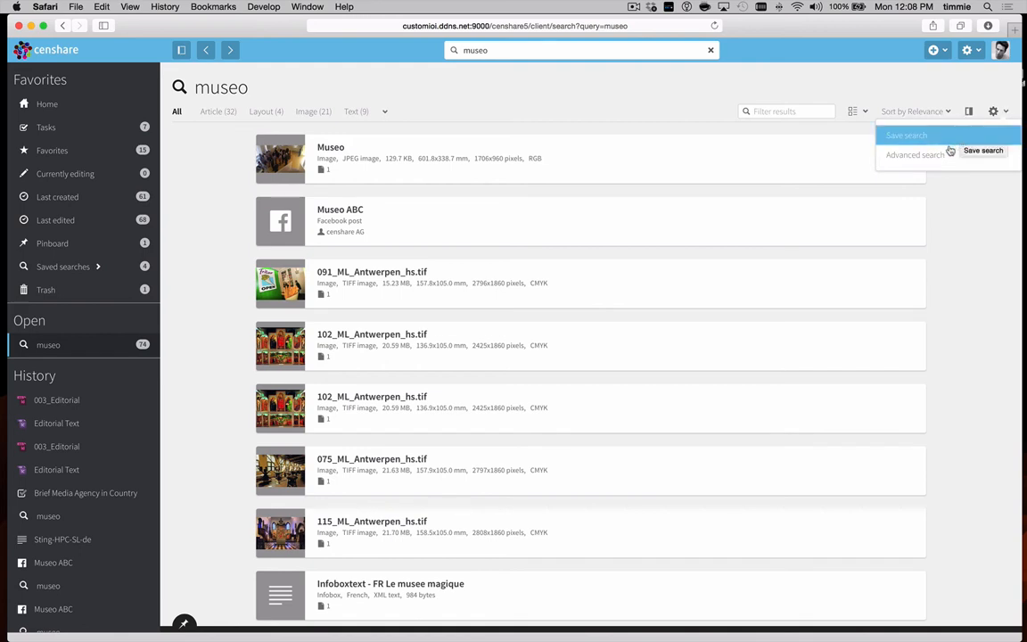
mouse_move(917, 153)
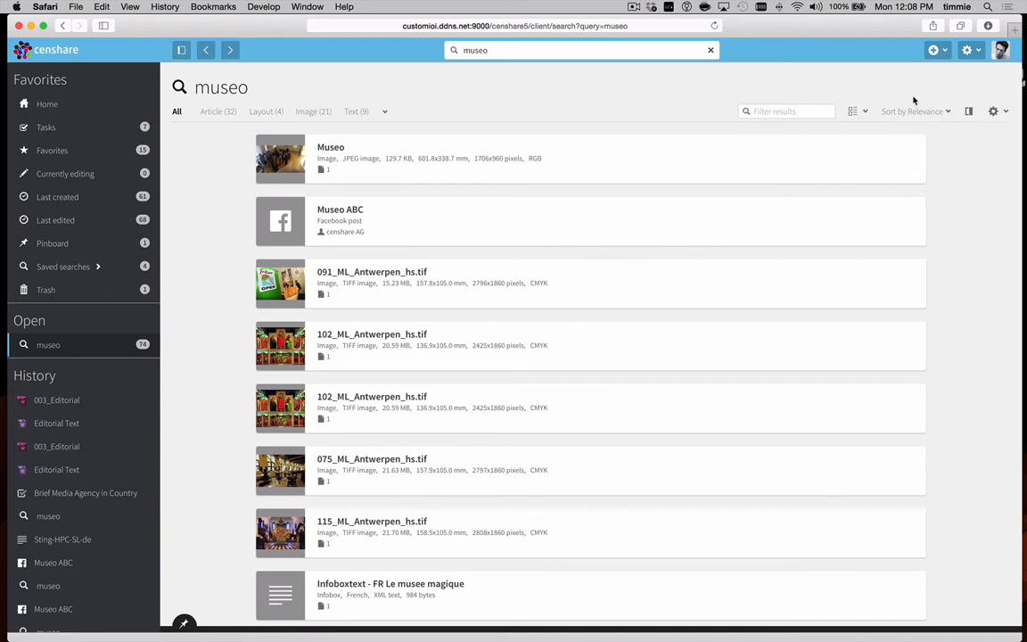
mouse_move(949, 118)
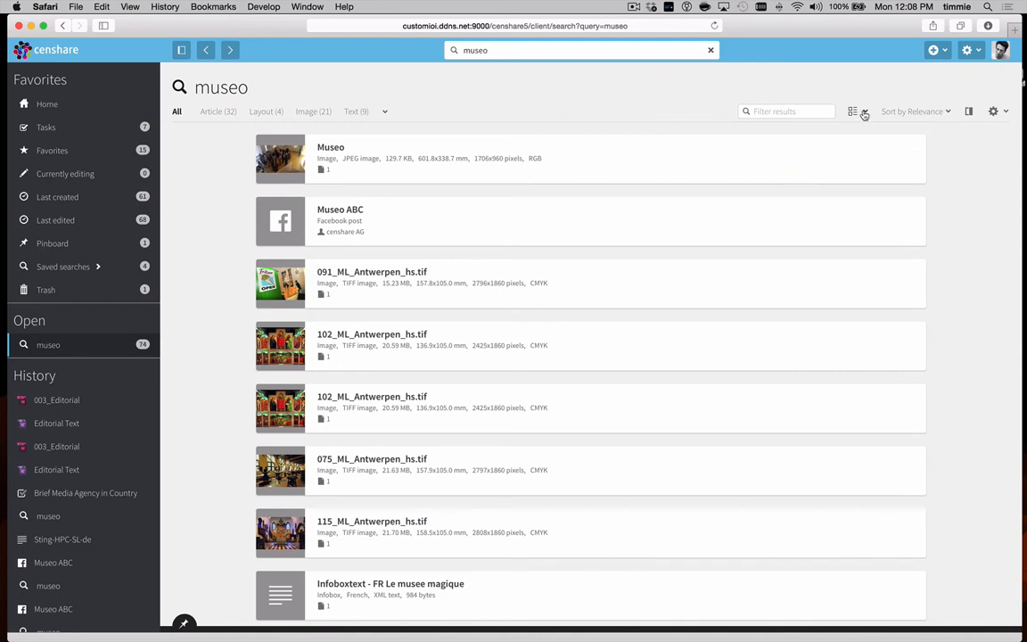
- Show the museo results as a thumbnail gallery via the view switcher
left_click(863, 110)
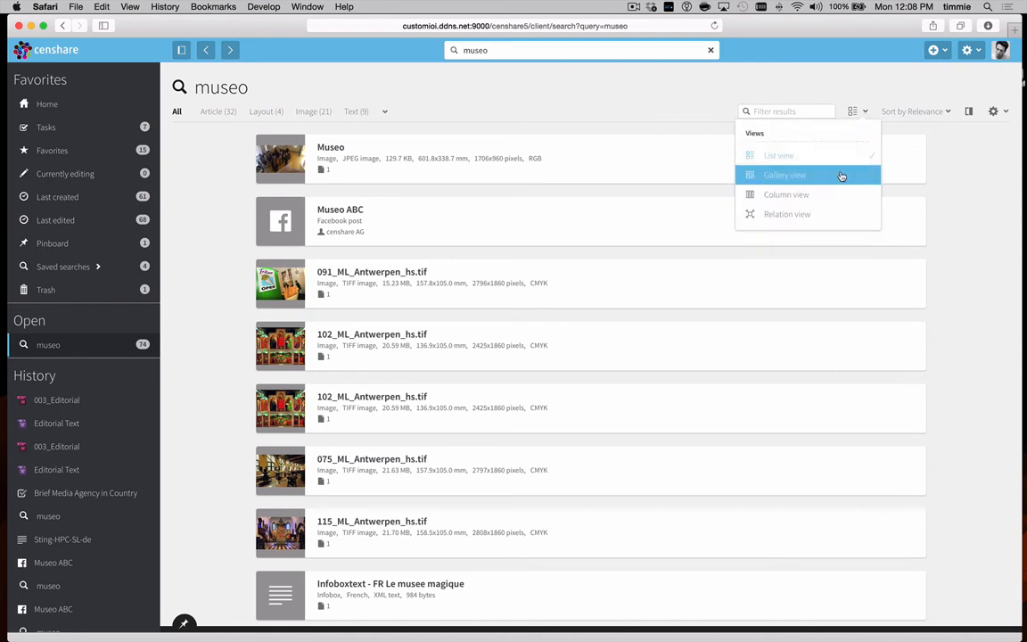
left_click(785, 175)
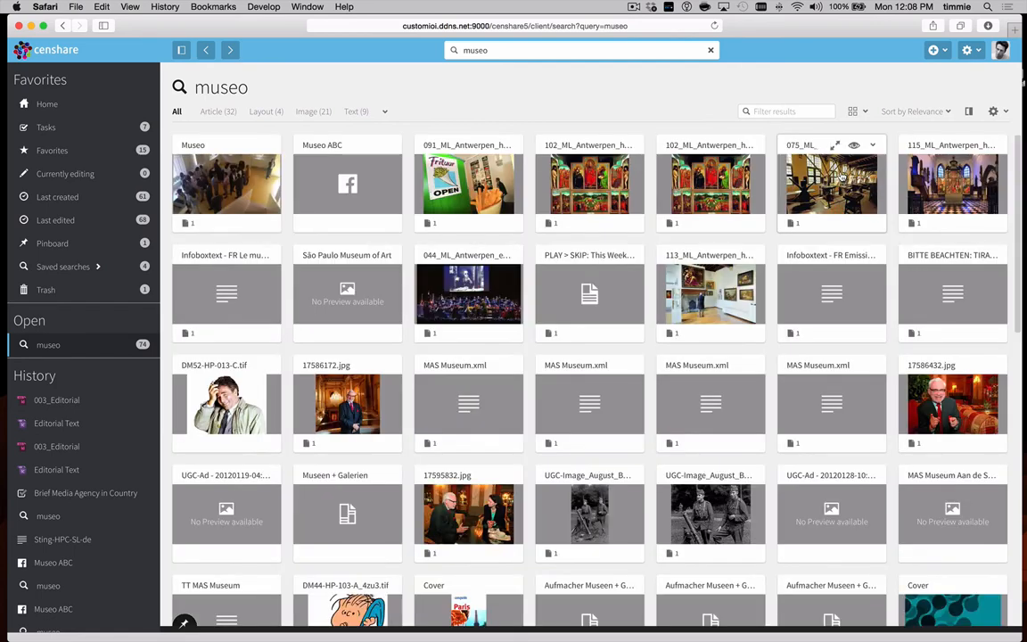
mouse_move(774, 455)
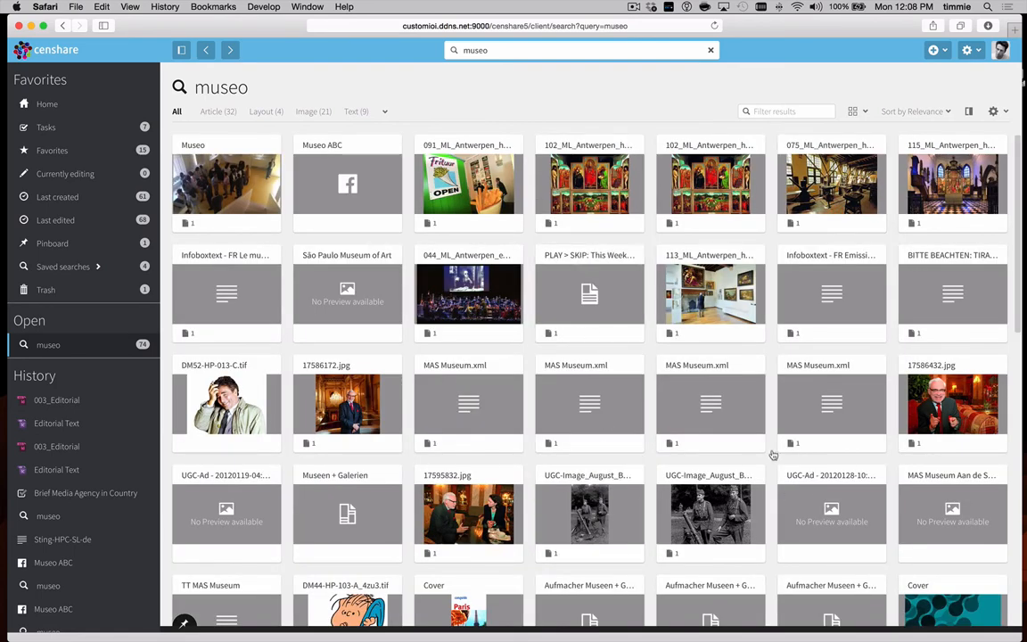
mouse_move(854, 105)
type("jpeg")
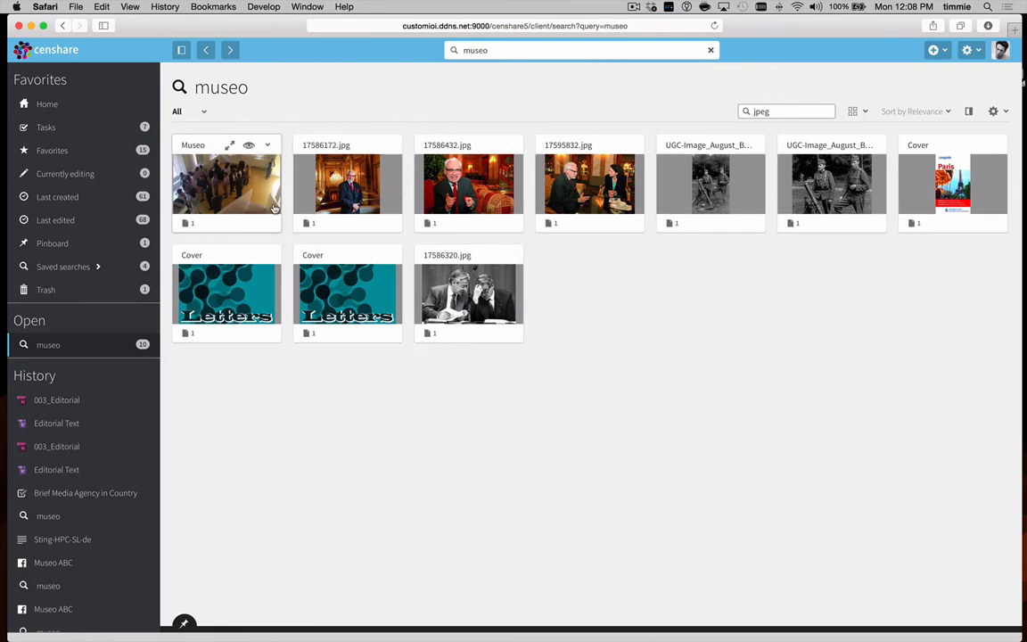
- Preview the Museo image enlarged, close it, and reopen the result view switcher
left_click(229, 147)
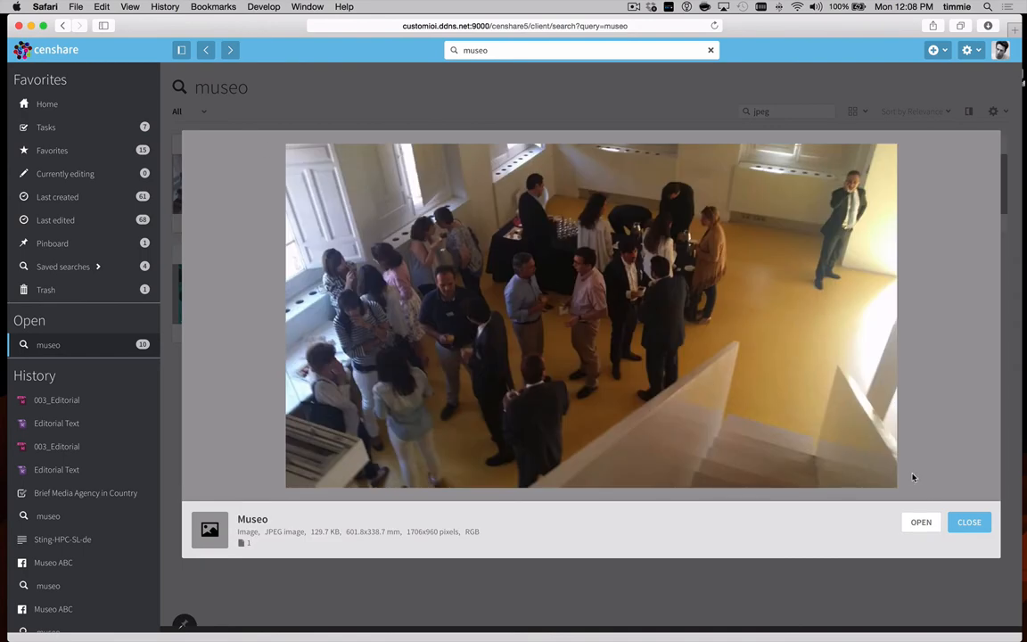
left_click(969, 521)
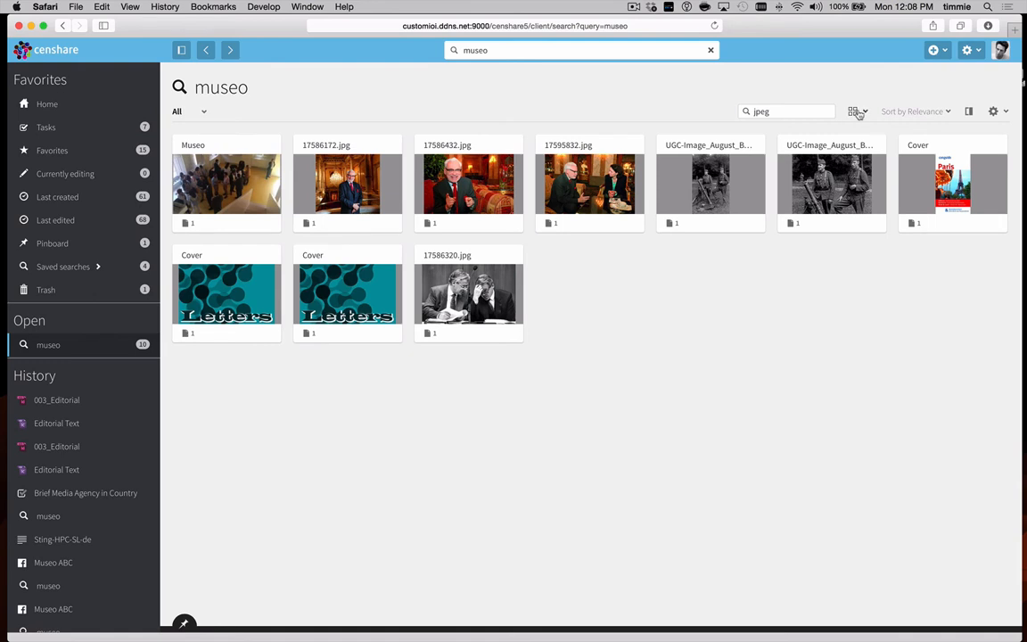
left_click(856, 111)
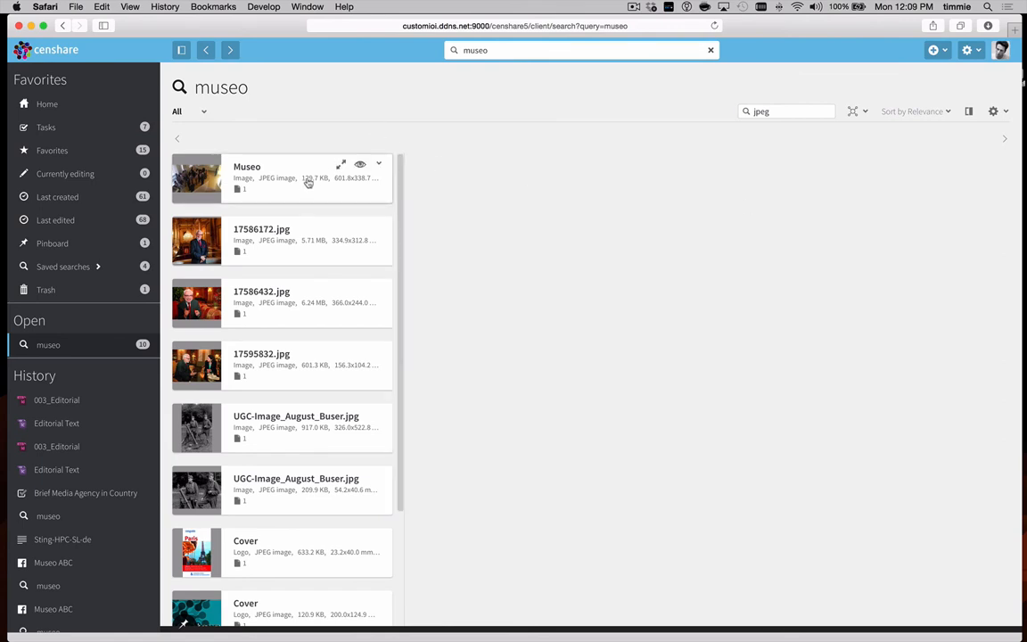
- Display the Museo image's relation graph linking editorials, authors, assignments and media
left_click(282, 179)
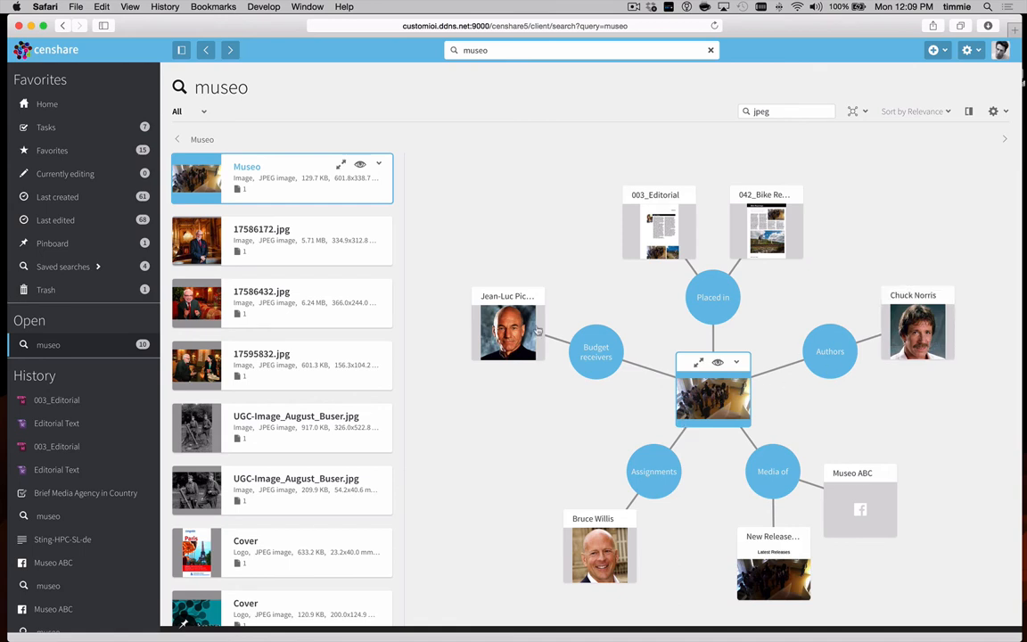
mouse_move(510, 378)
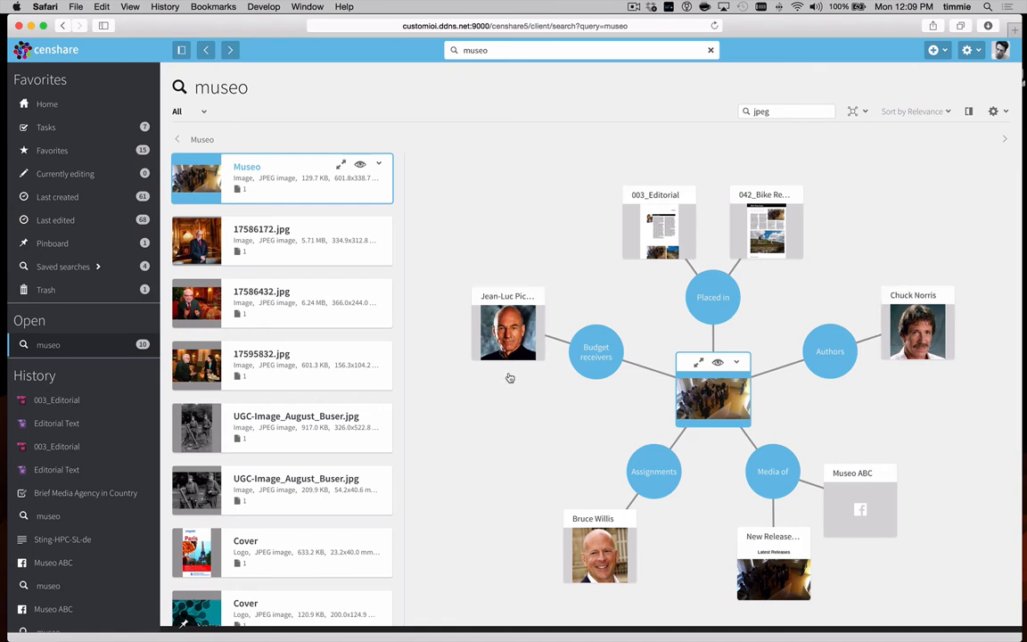
mouse_move(541, 553)
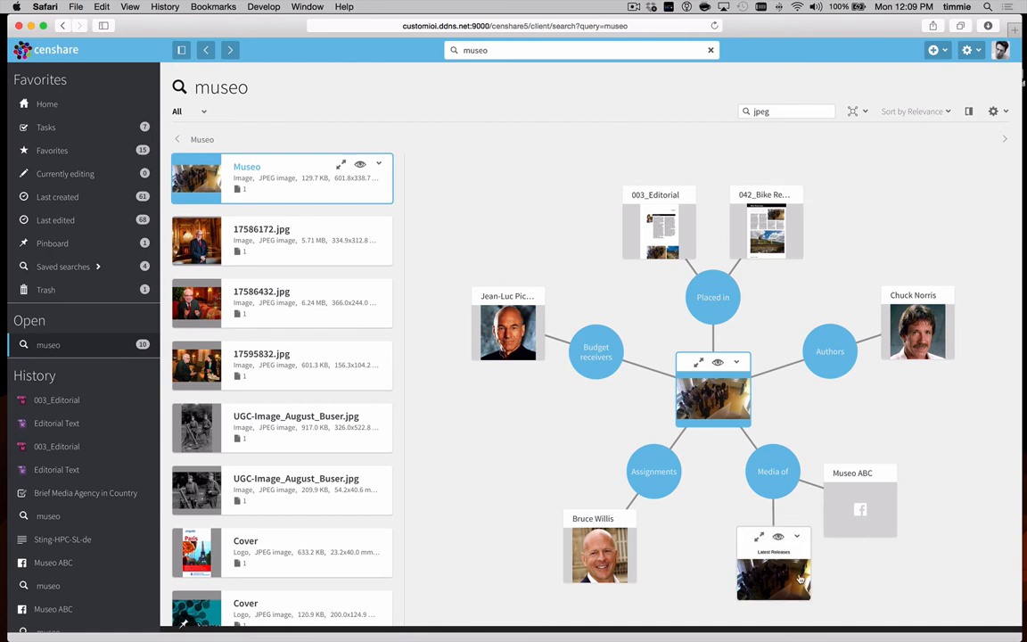
mouse_move(912, 510)
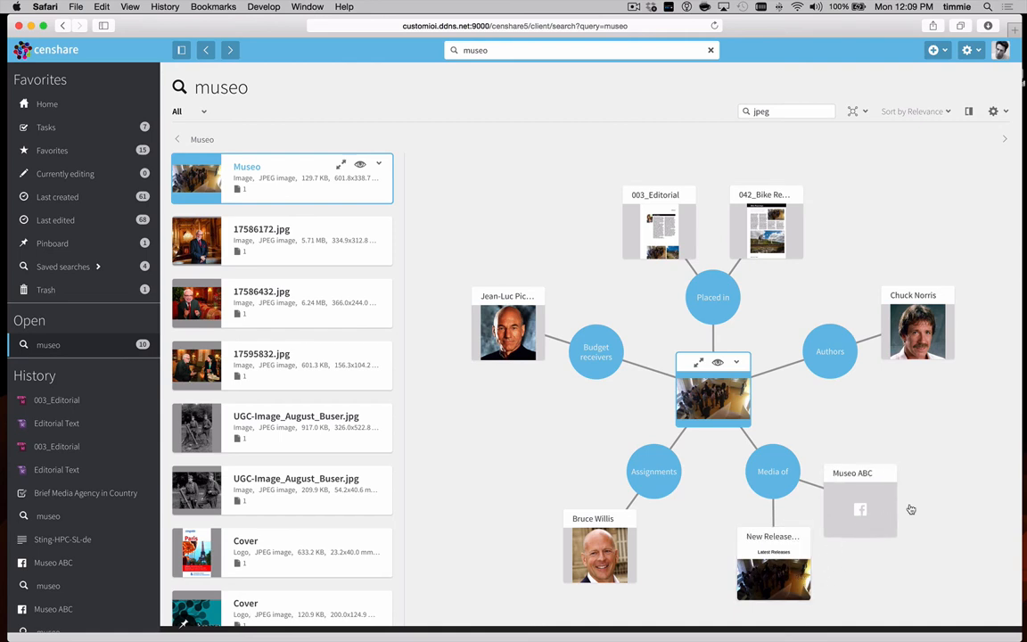
mouse_move(803, 407)
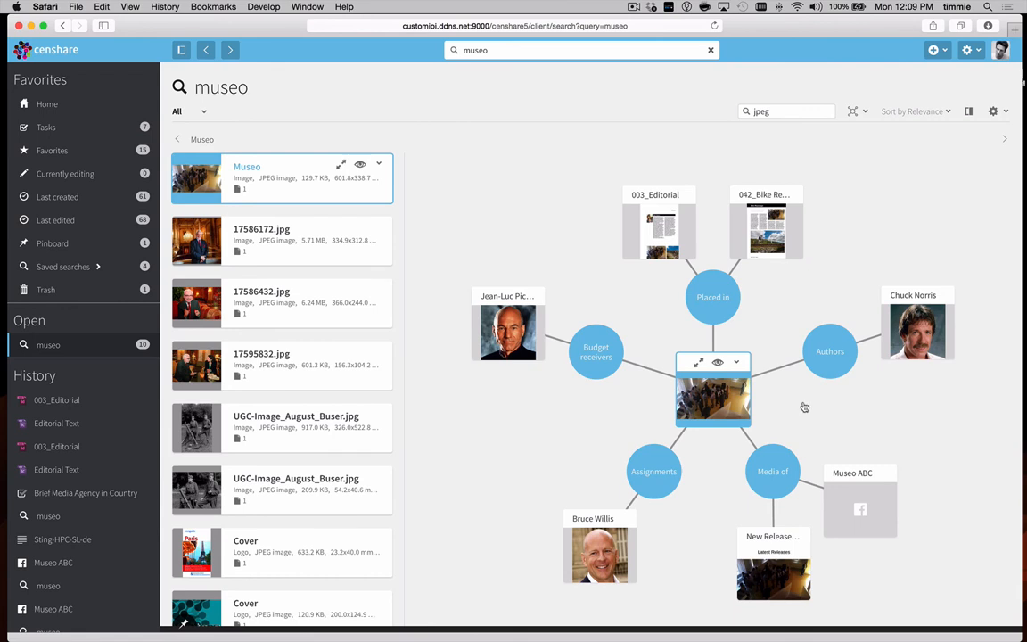
mouse_move(727, 396)
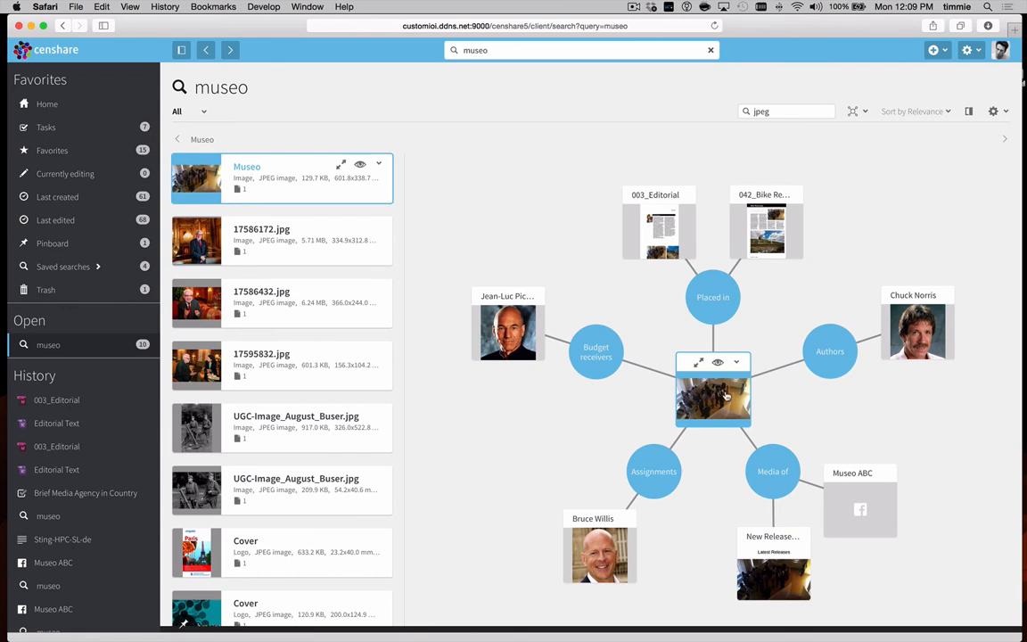
mouse_move(799, 553)
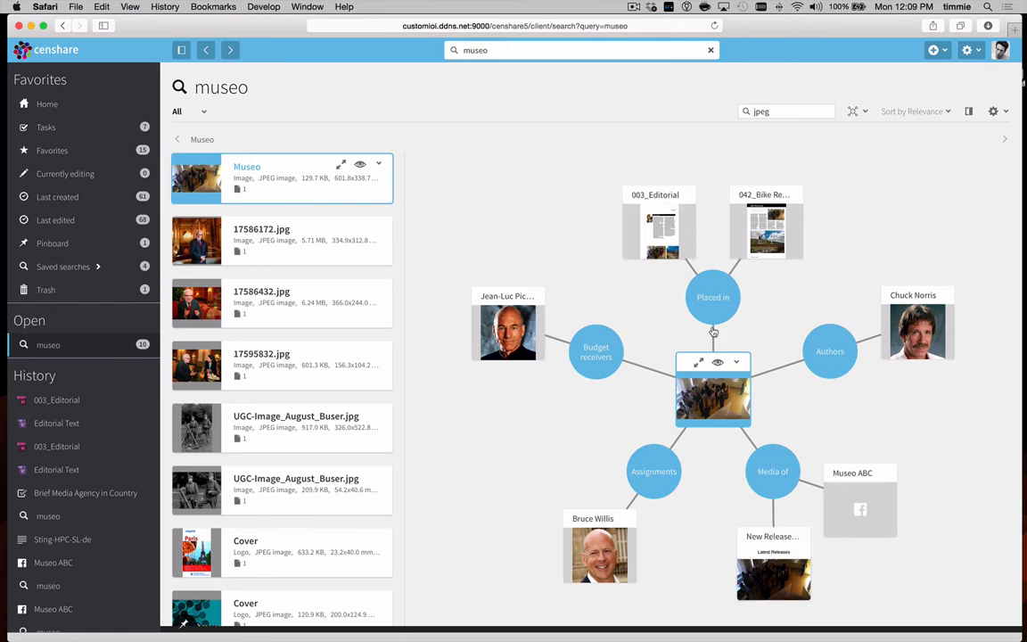
mouse_move(656, 236)
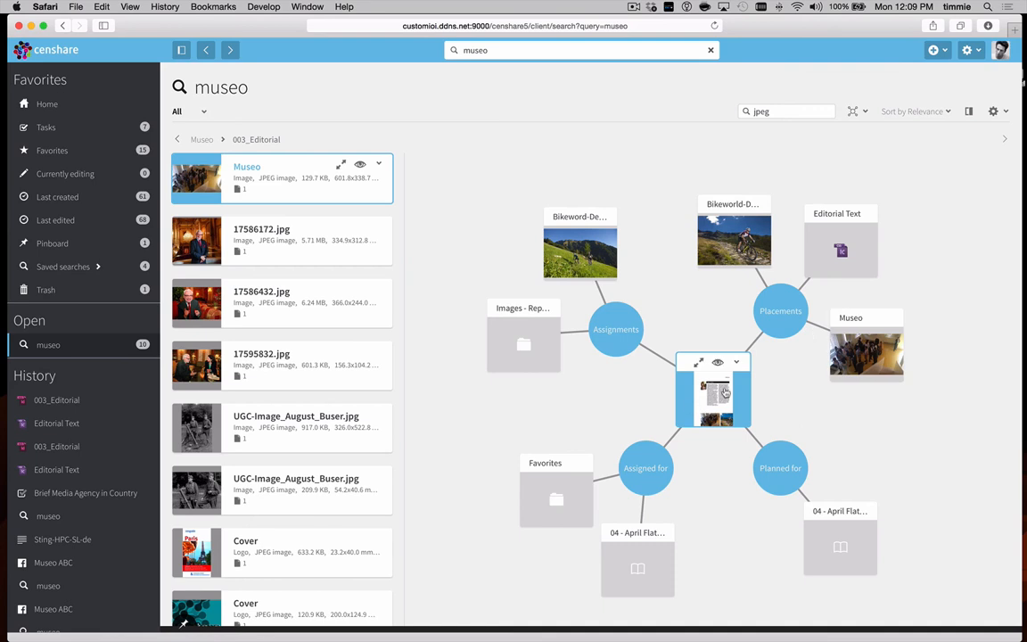
mouse_move(660, 573)
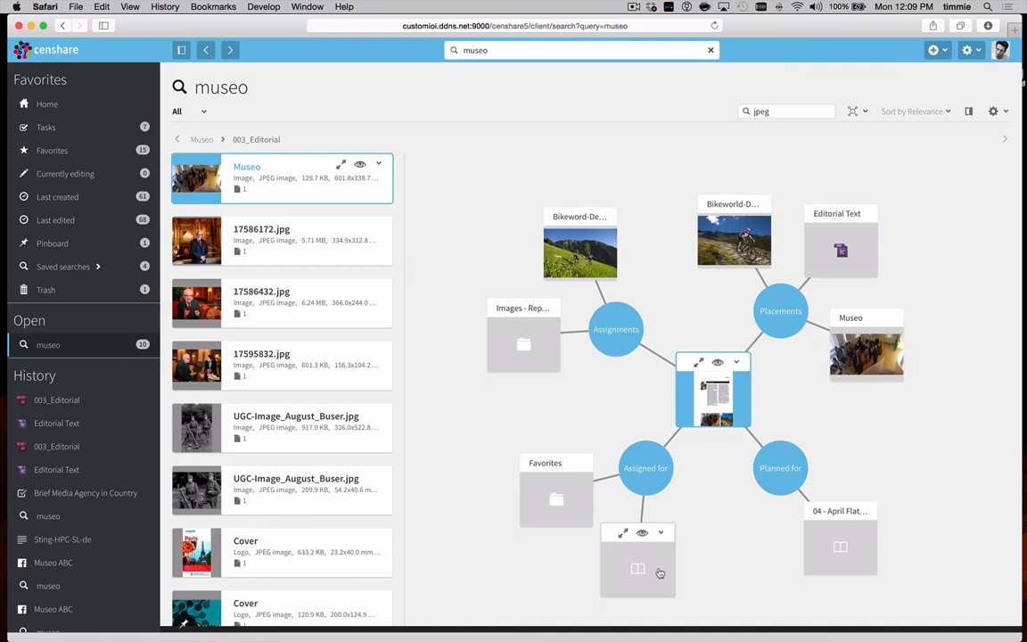
mouse_move(667, 571)
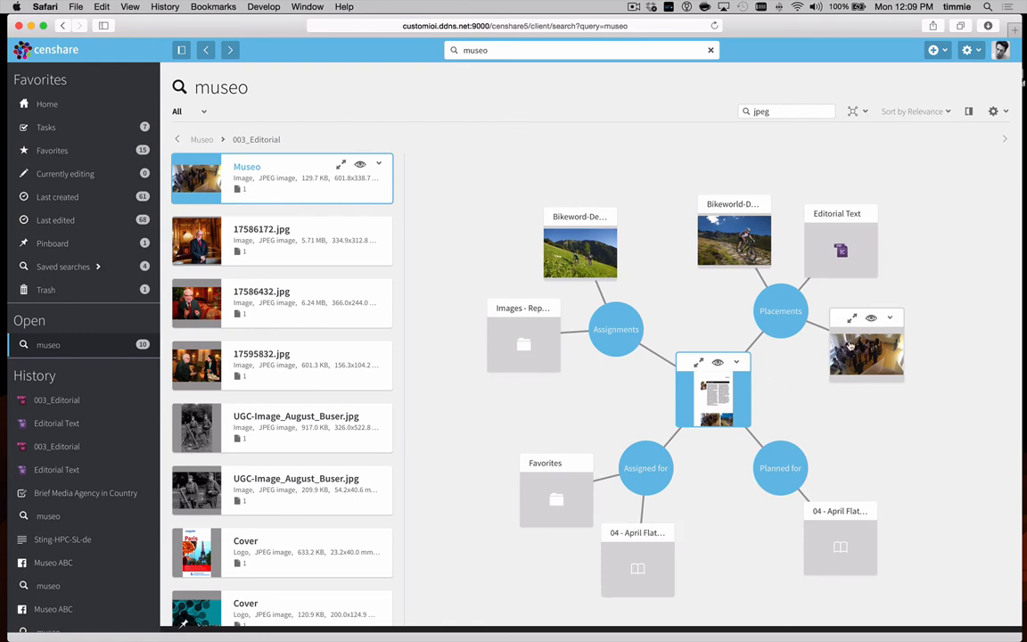
- Return from 003_Editorial's links to the Museo image's relations in the breadcrumb trail
left_click(713, 389)
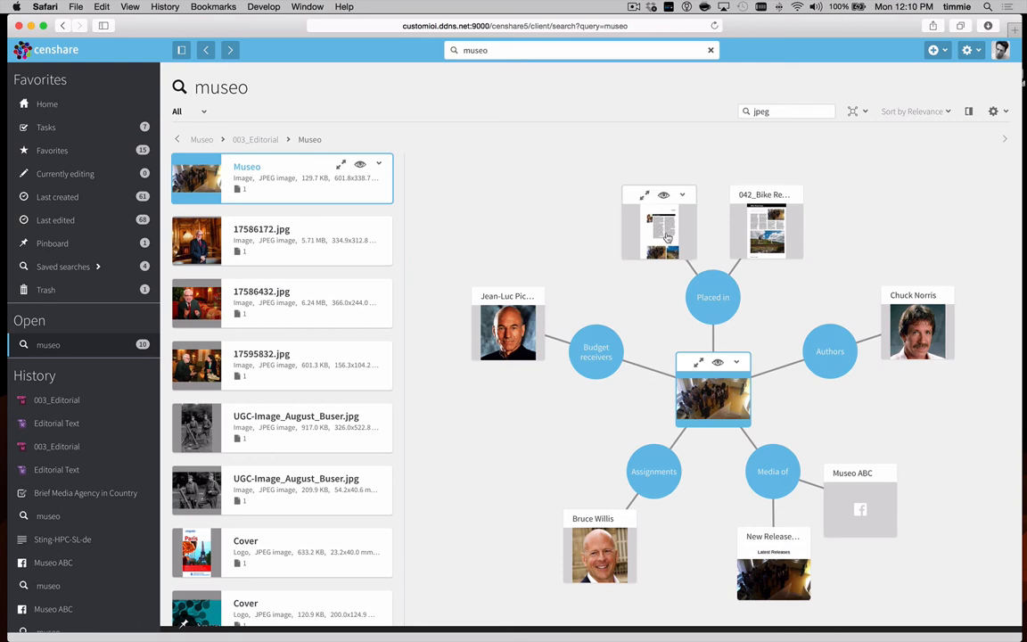
mouse_move(788, 249)
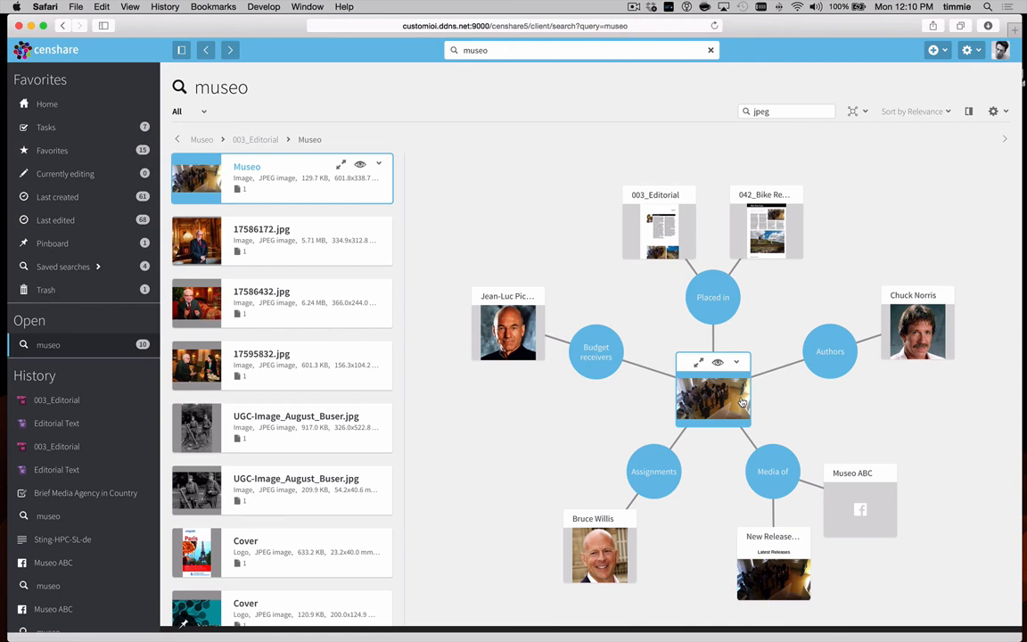
mouse_move(741, 382)
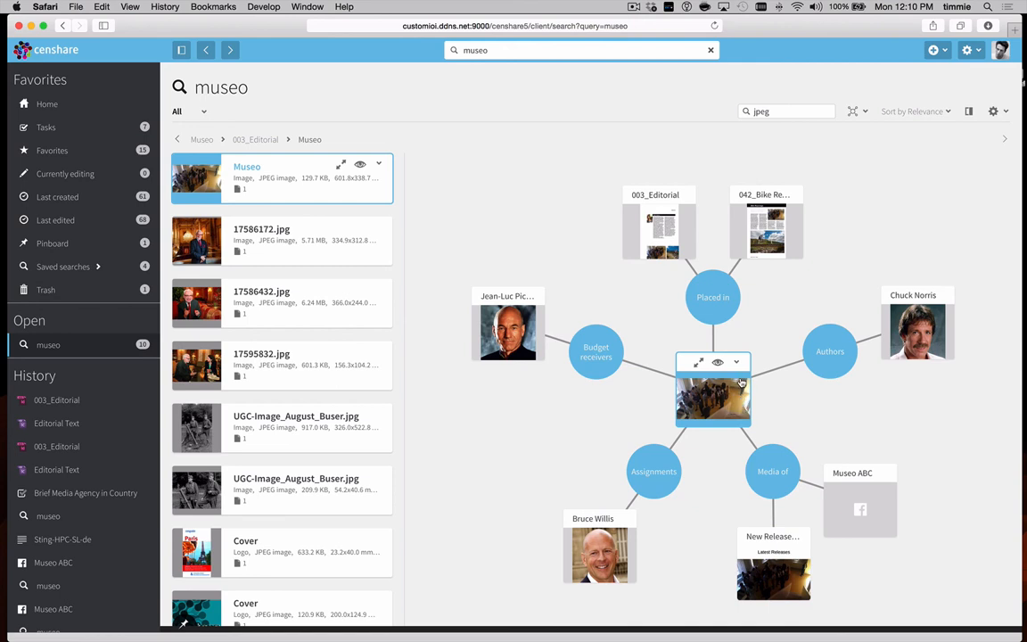
mouse_move(860, 491)
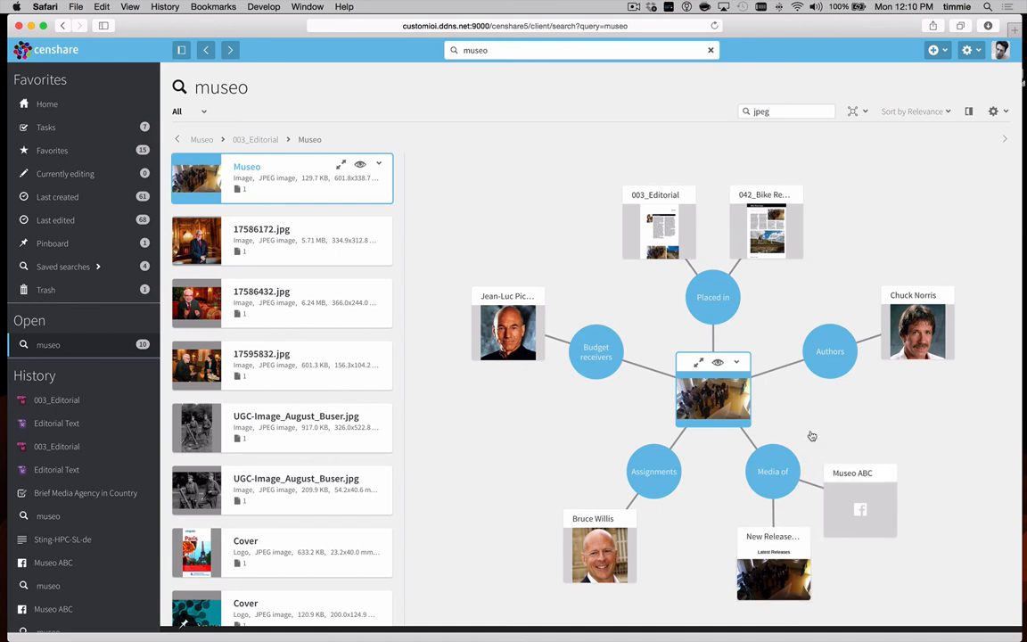
mouse_move(802, 451)
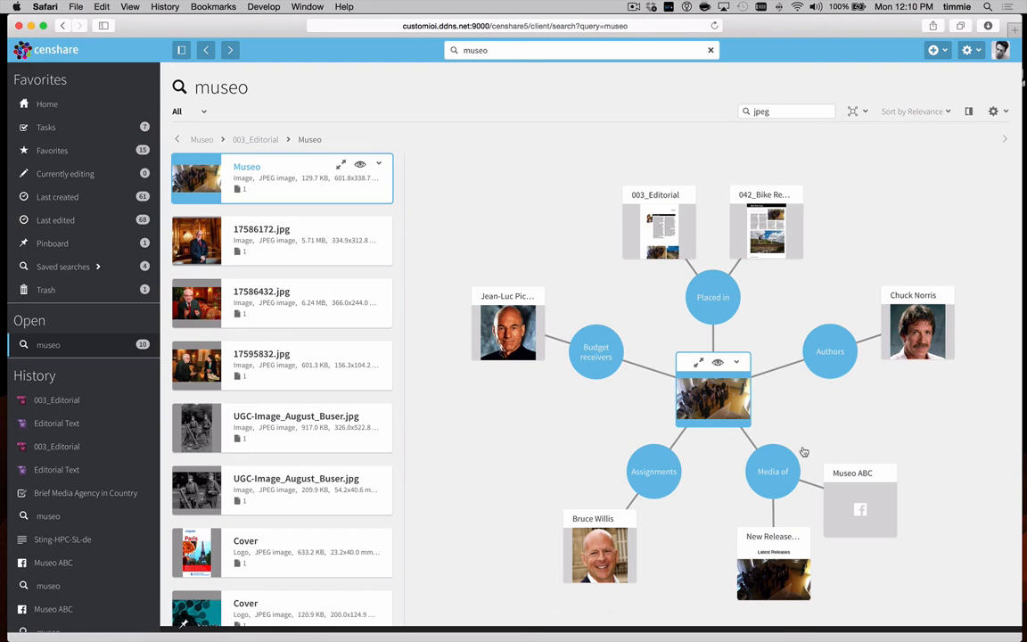
mouse_move(845, 478)
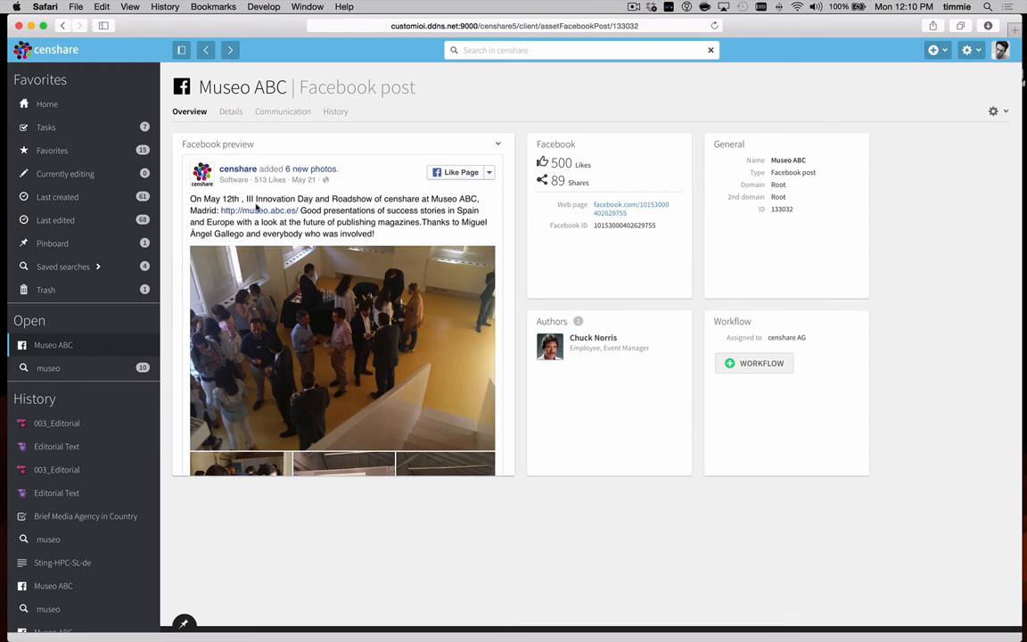
mouse_move(390, 382)
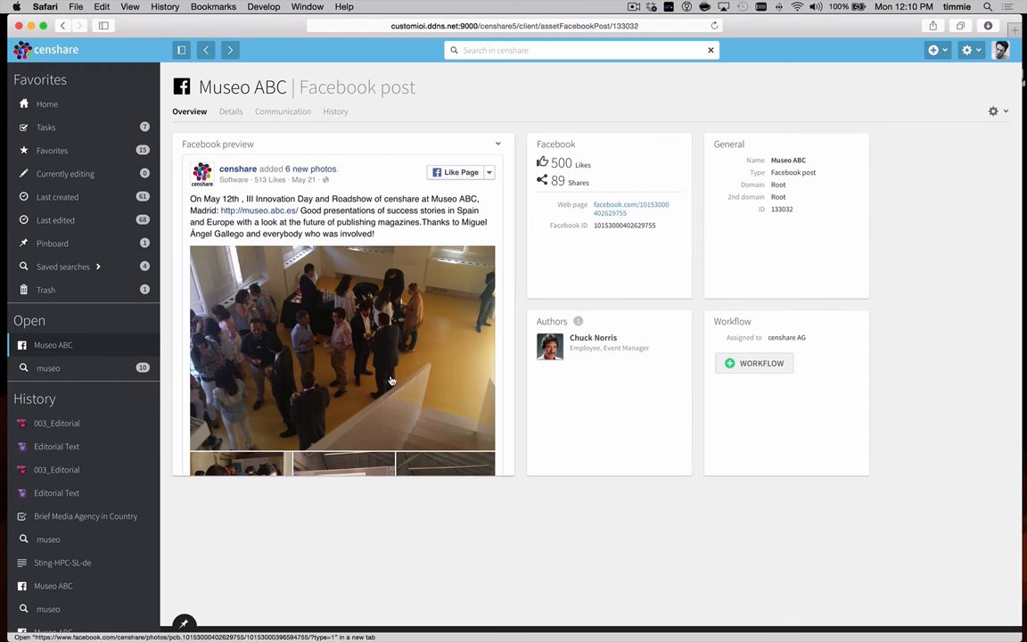
mouse_move(595, 198)
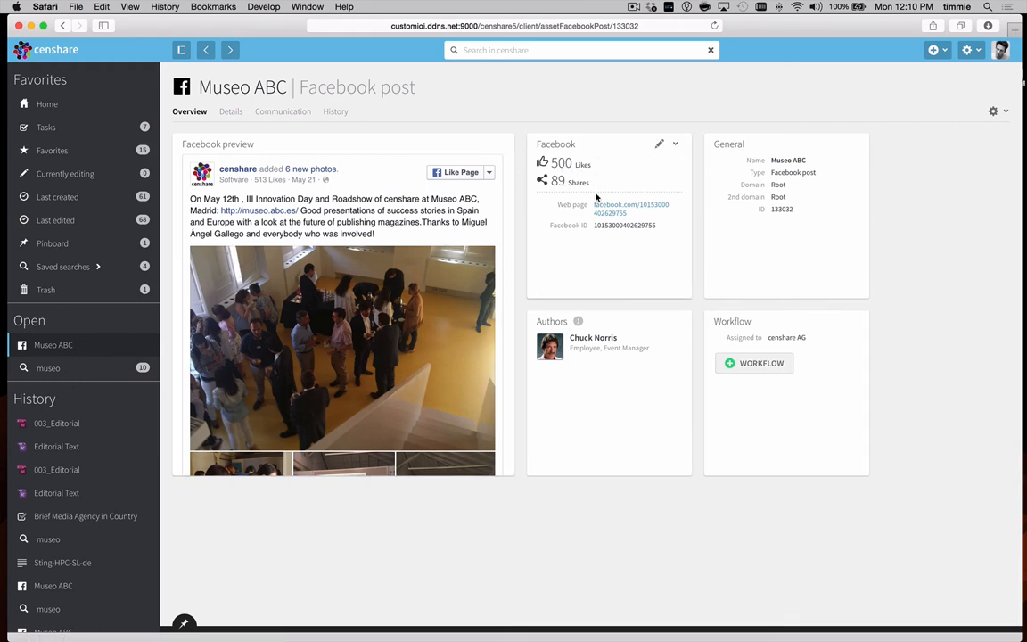
mouse_move(653, 229)
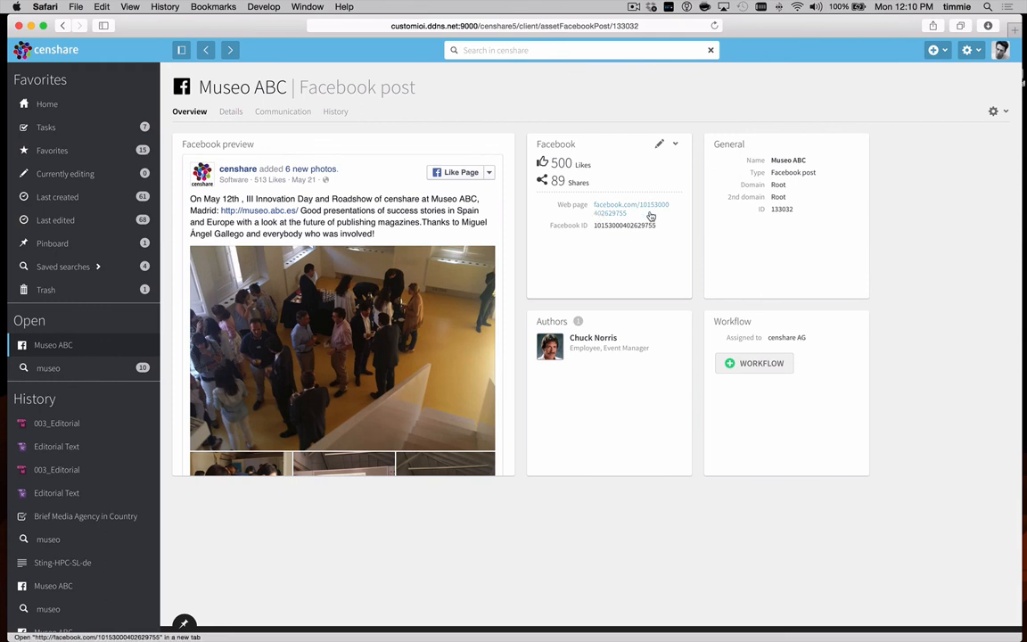
mouse_move(585, 182)
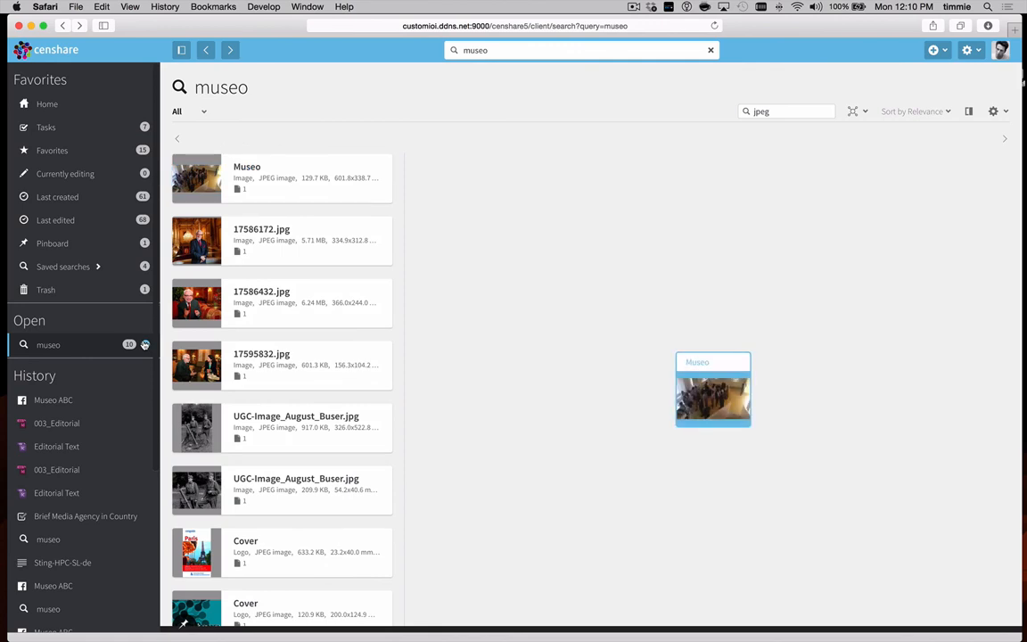
- Bring back the Museo image's relation graph with editorials, authors, assignments and Museo ABC
left_click(713, 400)
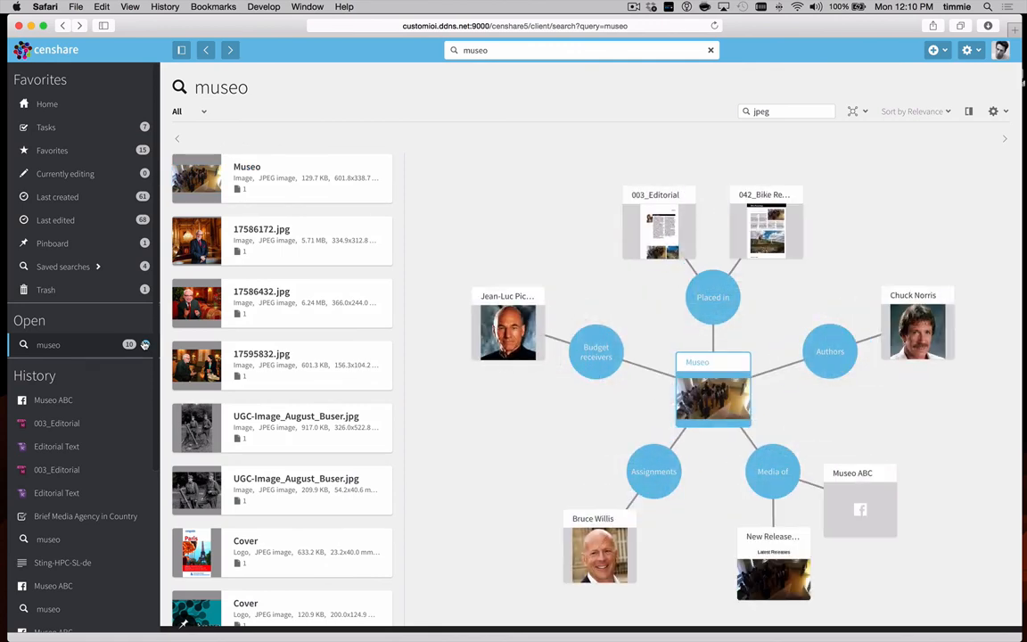